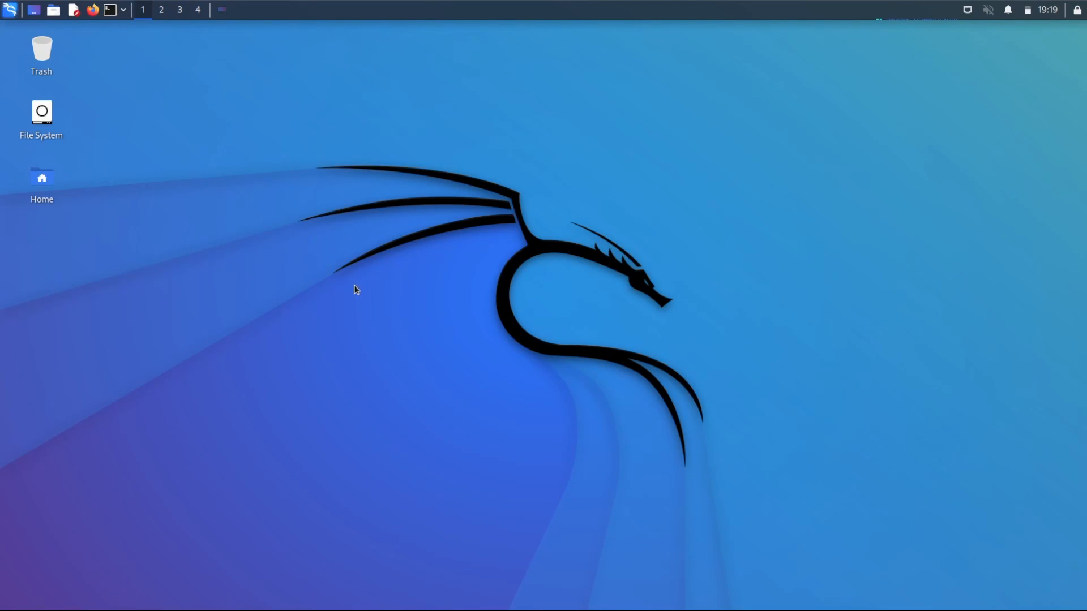
mouse_move(289, 273)
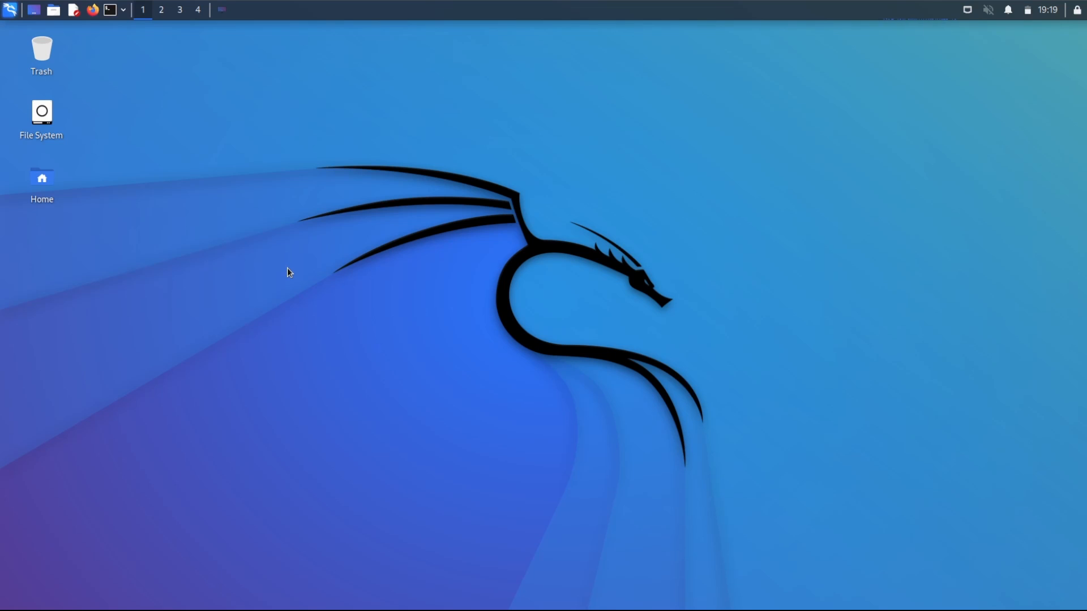
mouse_move(278, 301)
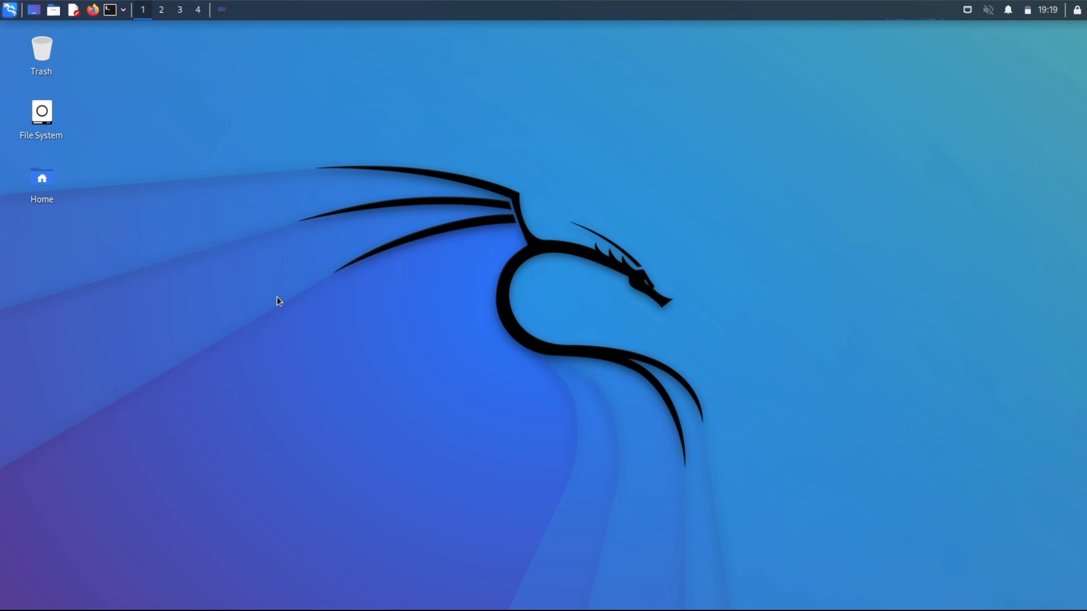
mouse_move(199, 174)
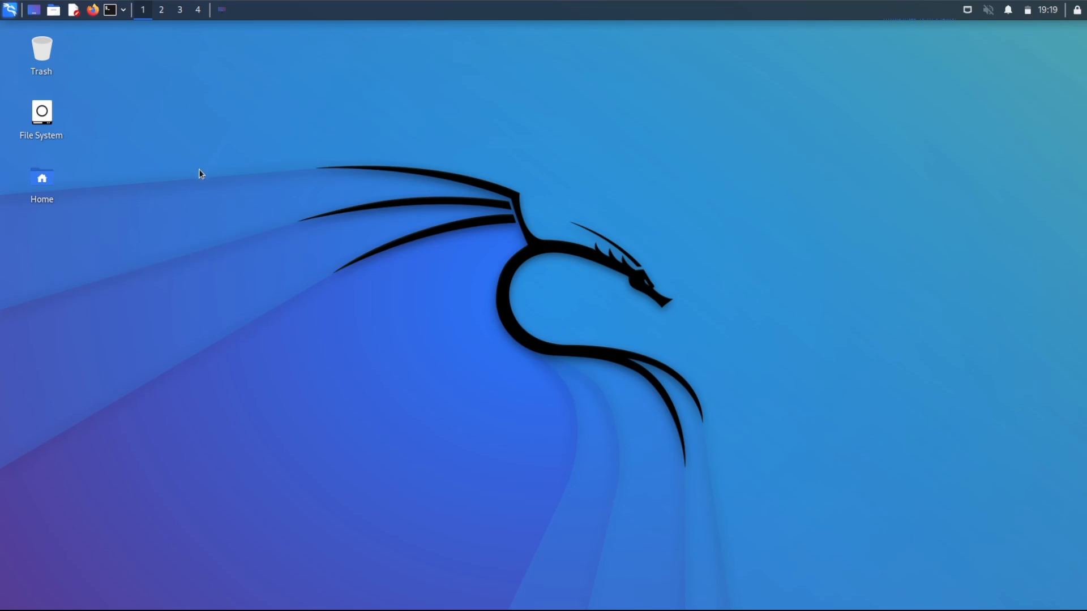
mouse_move(206, 189)
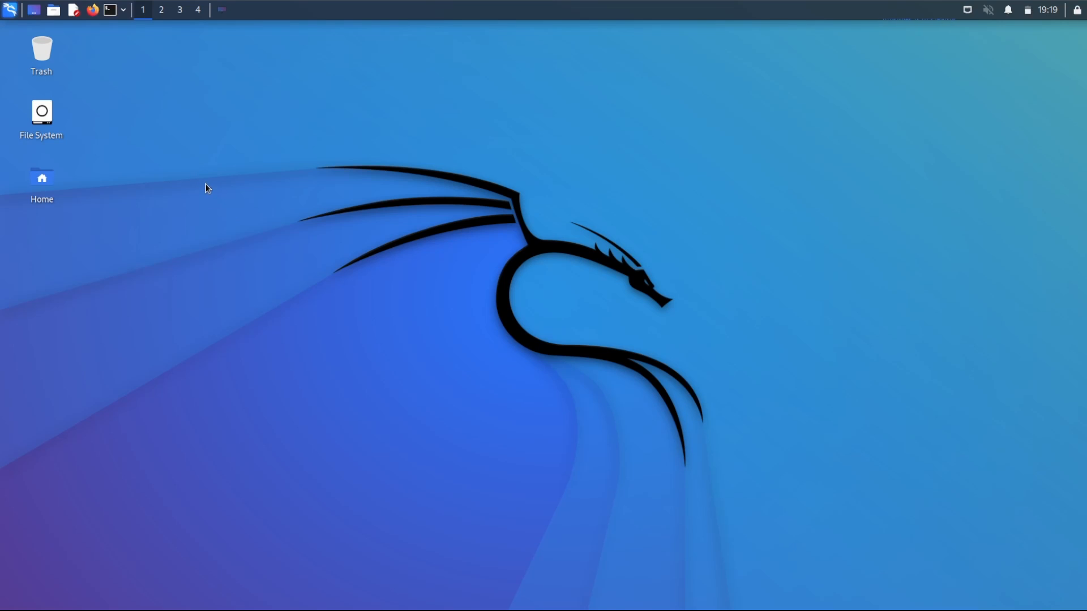
mouse_move(98, 40)
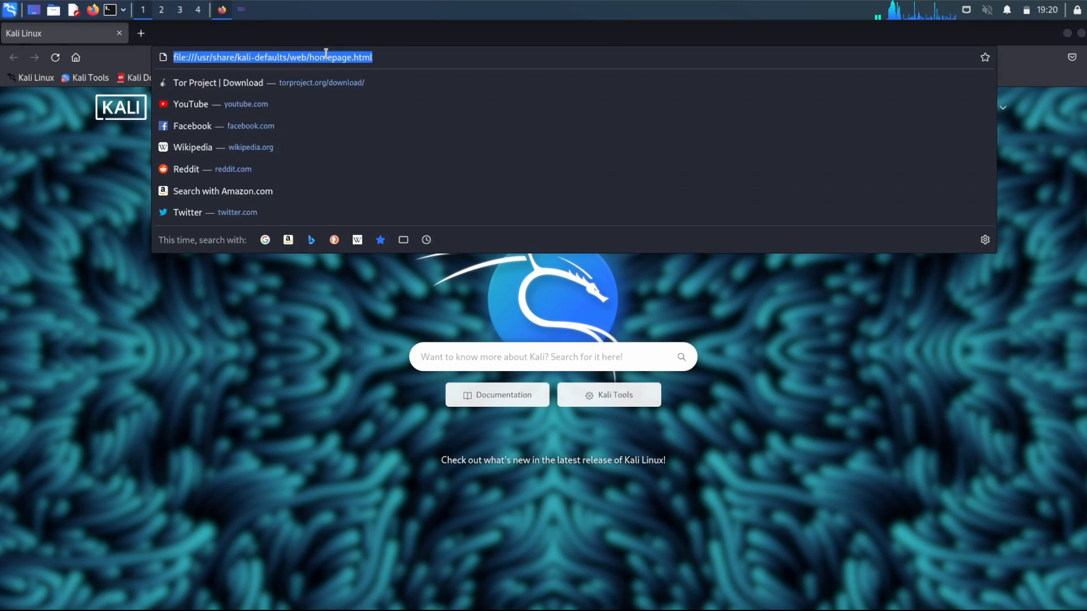
Step: Search Google for tor, open the Tor Project site and go to the Download Tor Browser page
key("Delete")
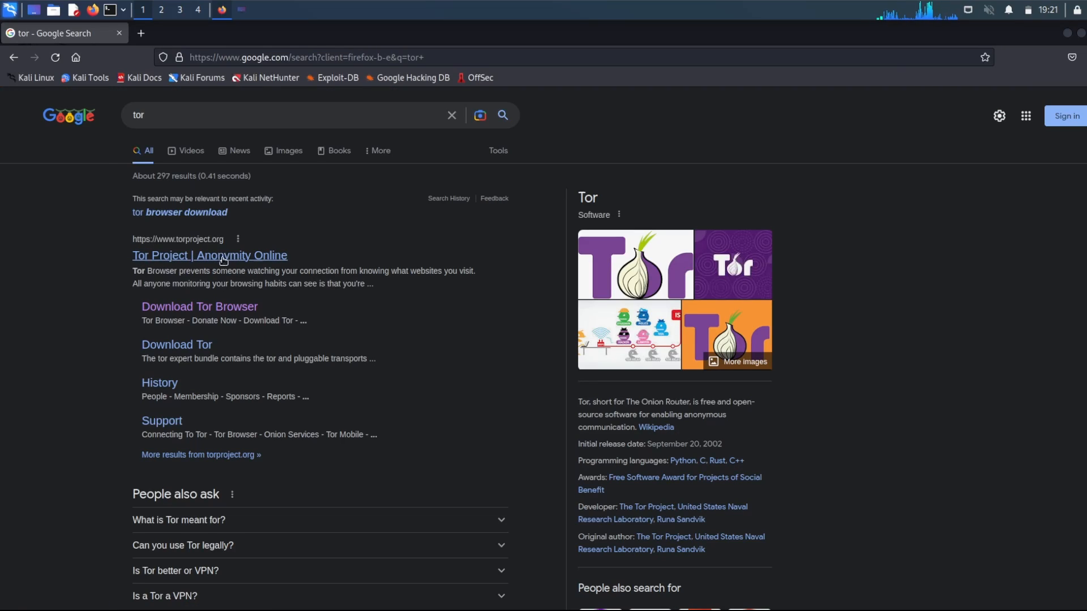
left_click(208, 255)
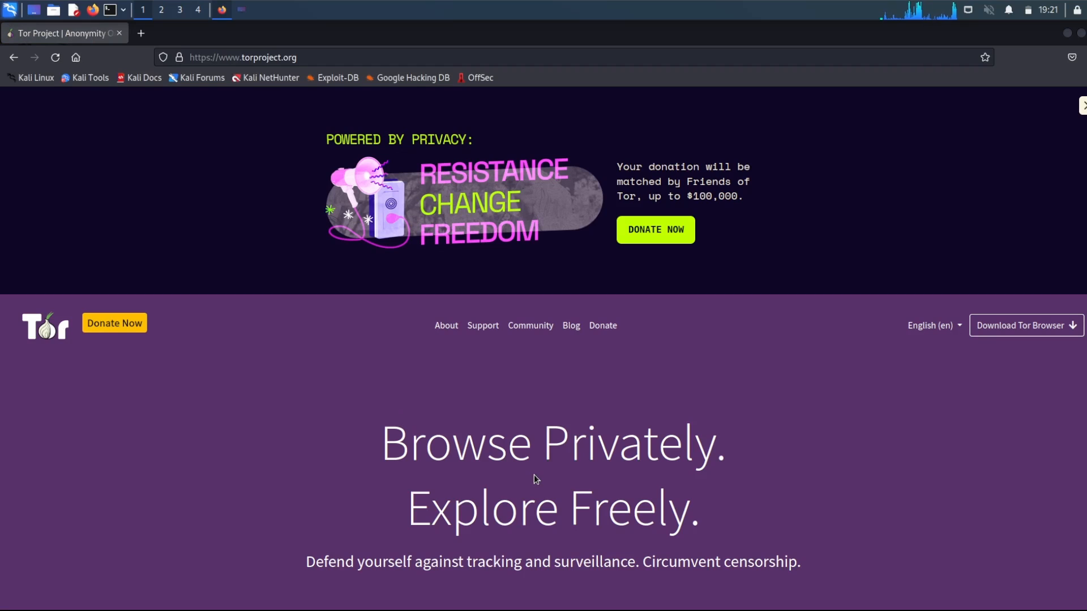
scroll("down", 3)
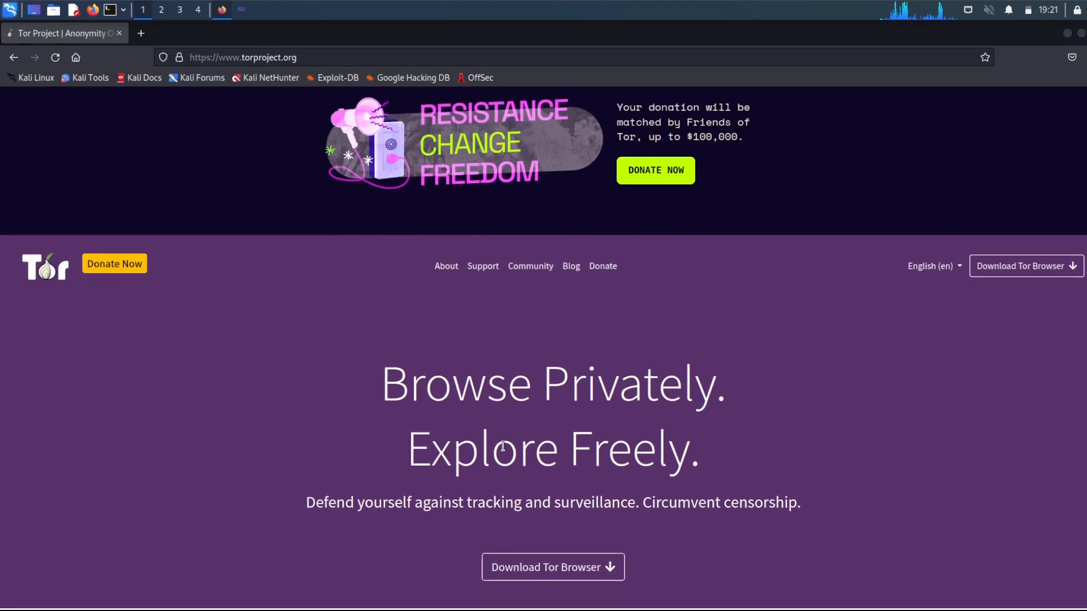
scroll("down", 3)
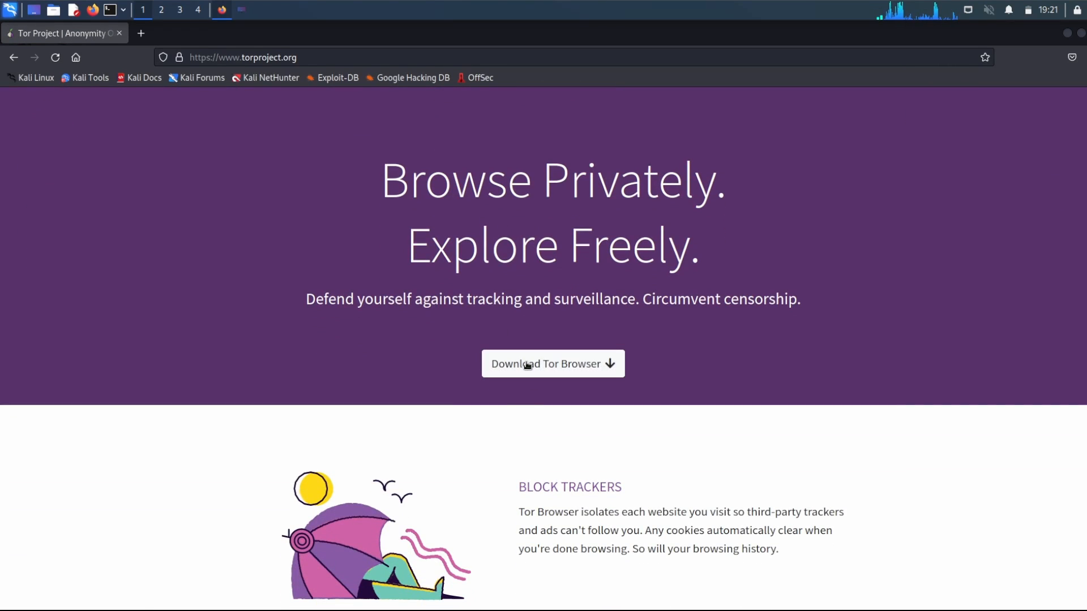
left_click(553, 363)
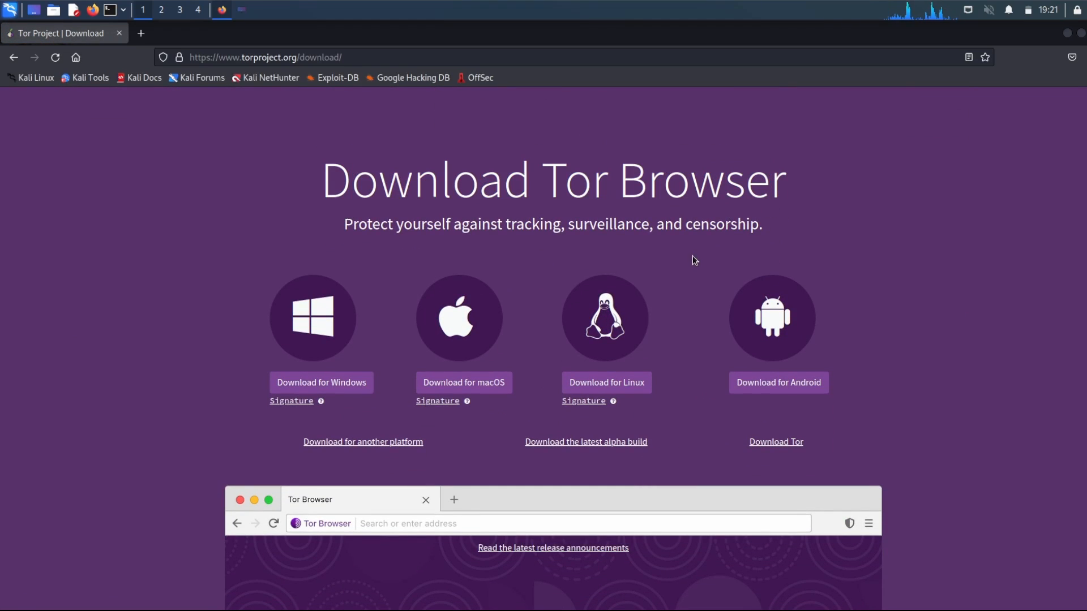
mouse_move(687, 264)
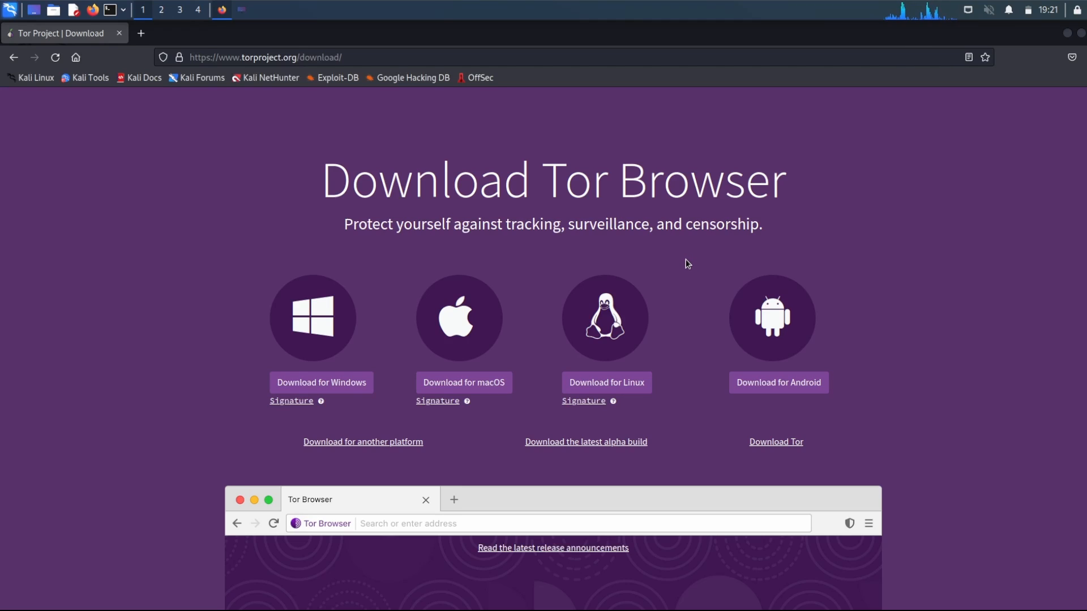
mouse_move(551, 255)
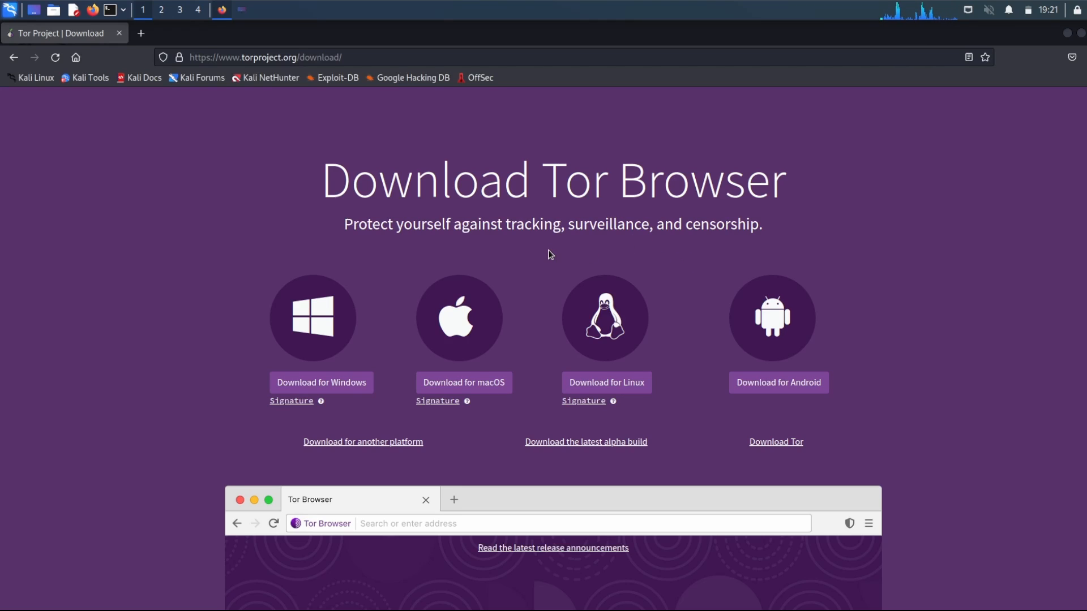
mouse_move(606, 386)
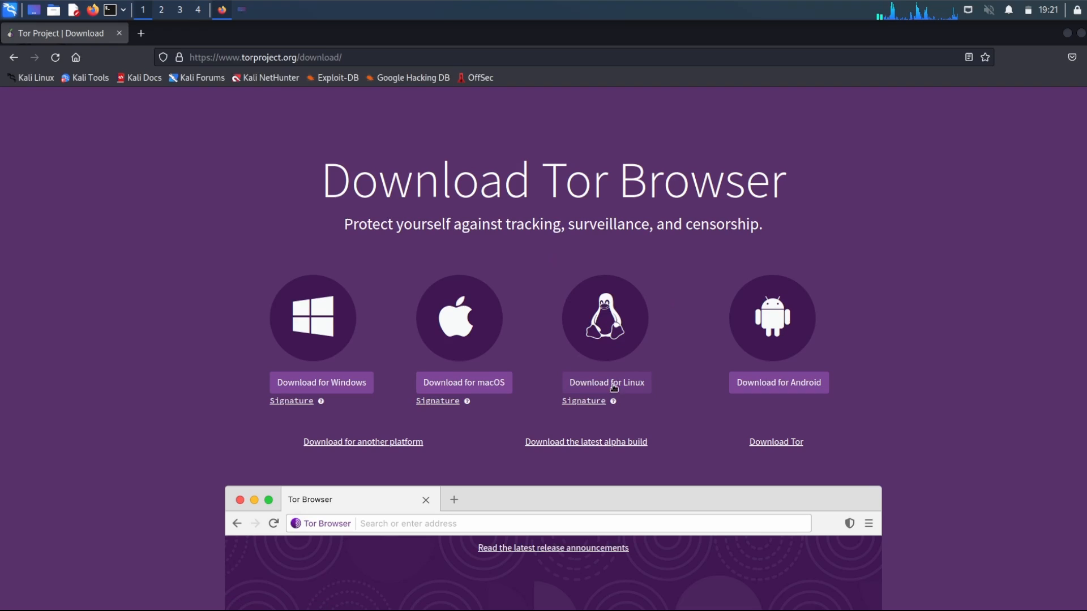
mouse_move(636, 389)
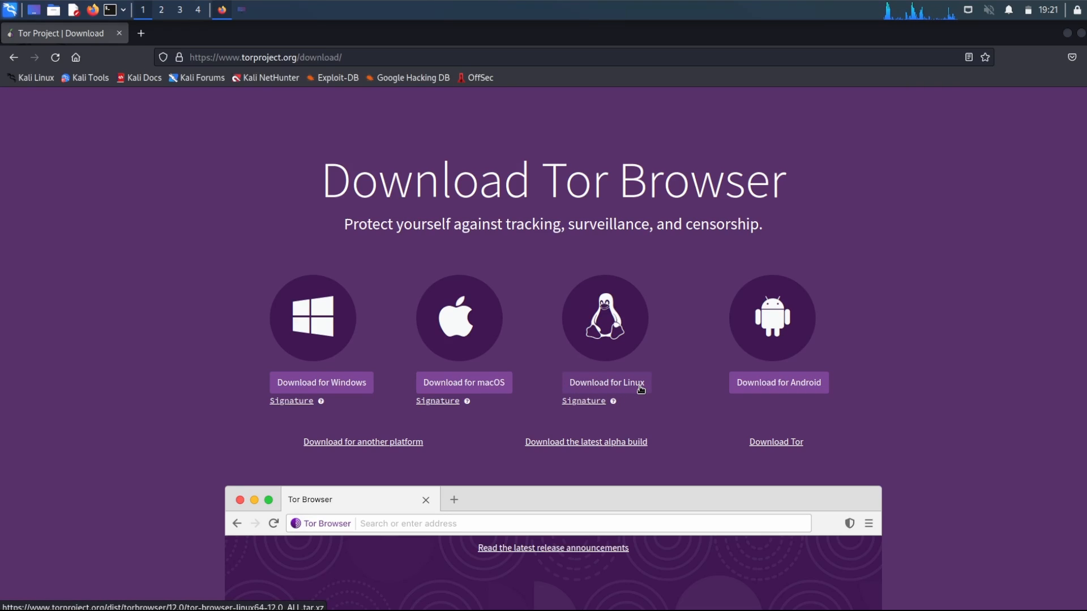
mouse_move(635, 369)
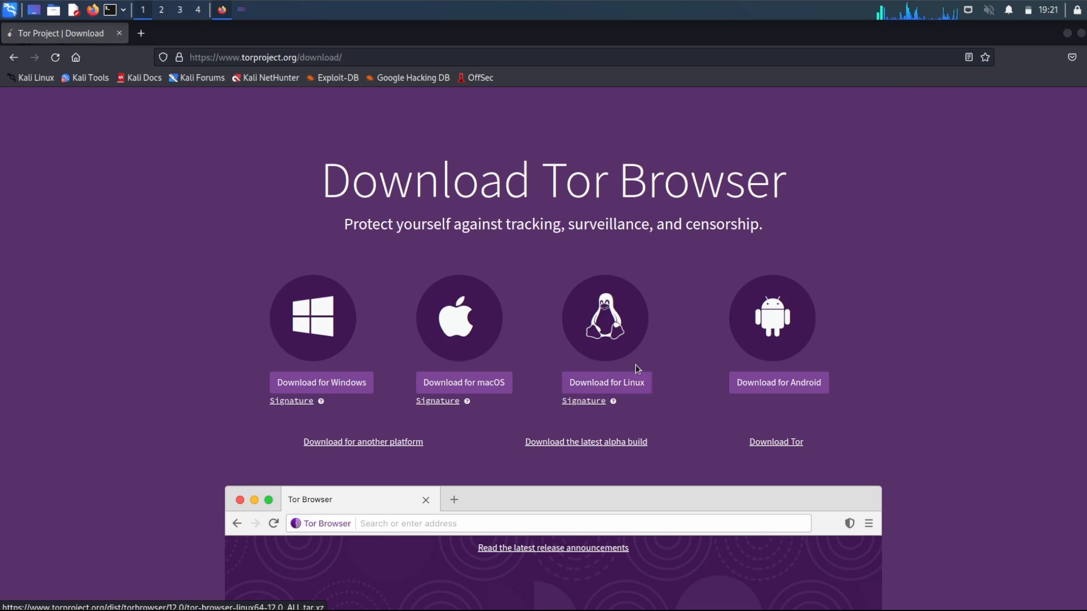
mouse_move(603, 259)
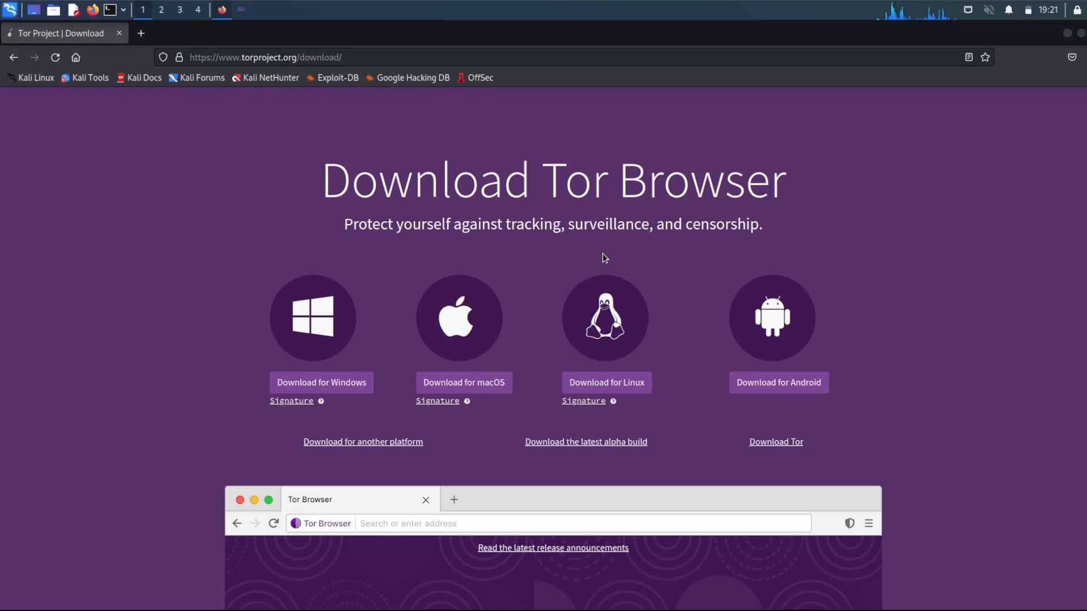
Step: Start downloading the Linux version of Tor Browser from torproject.org/download
left_click(605, 381)
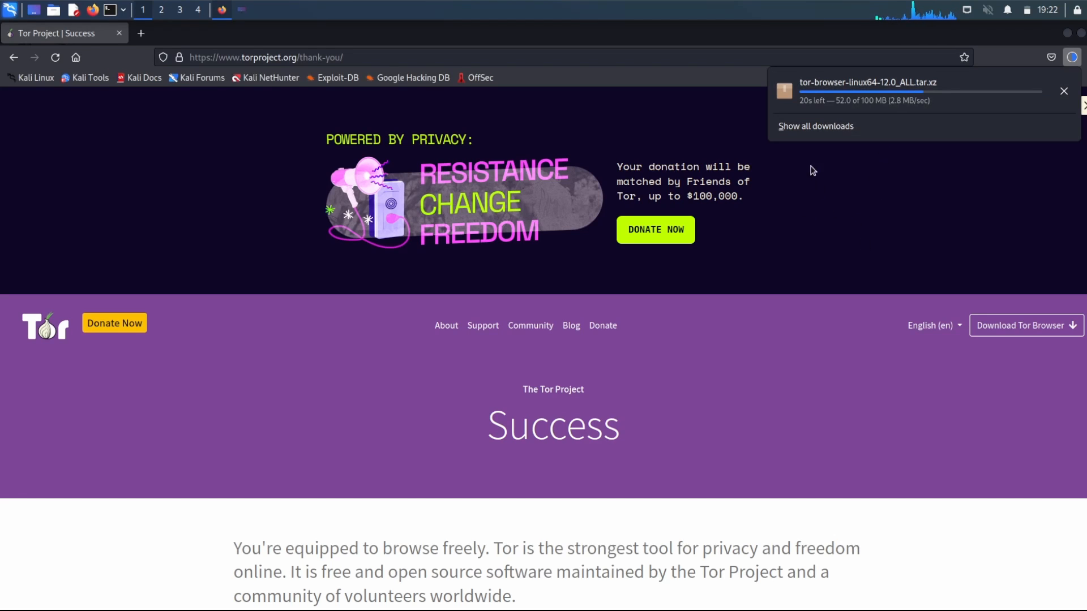
mouse_move(894, 224)
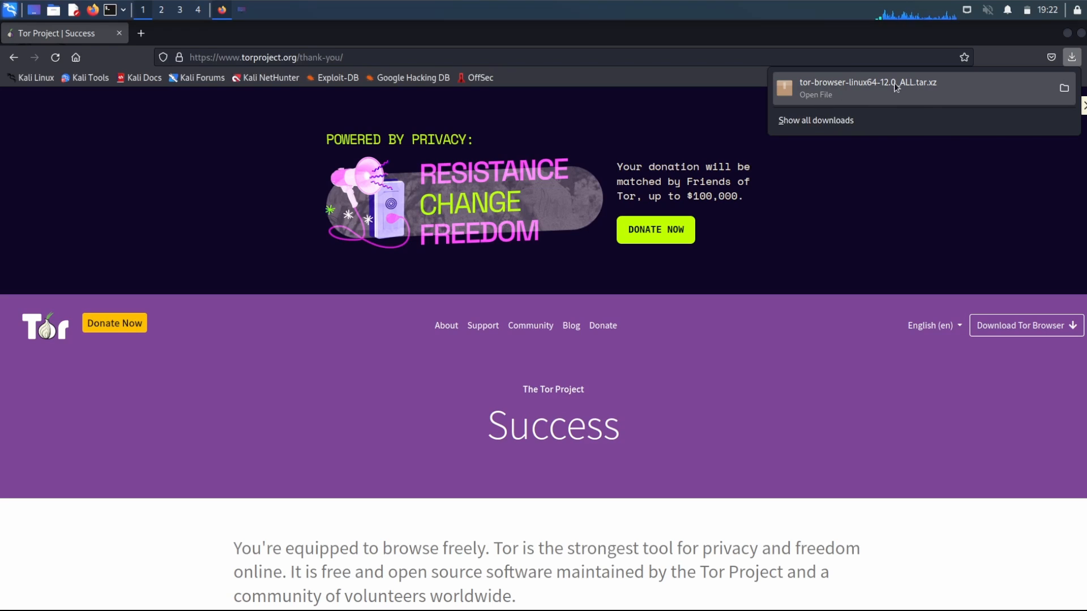
Step: Show the finished tor-browser-linux64-12.0_ALL.tar.xz download in the Library window
left_click(817, 120)
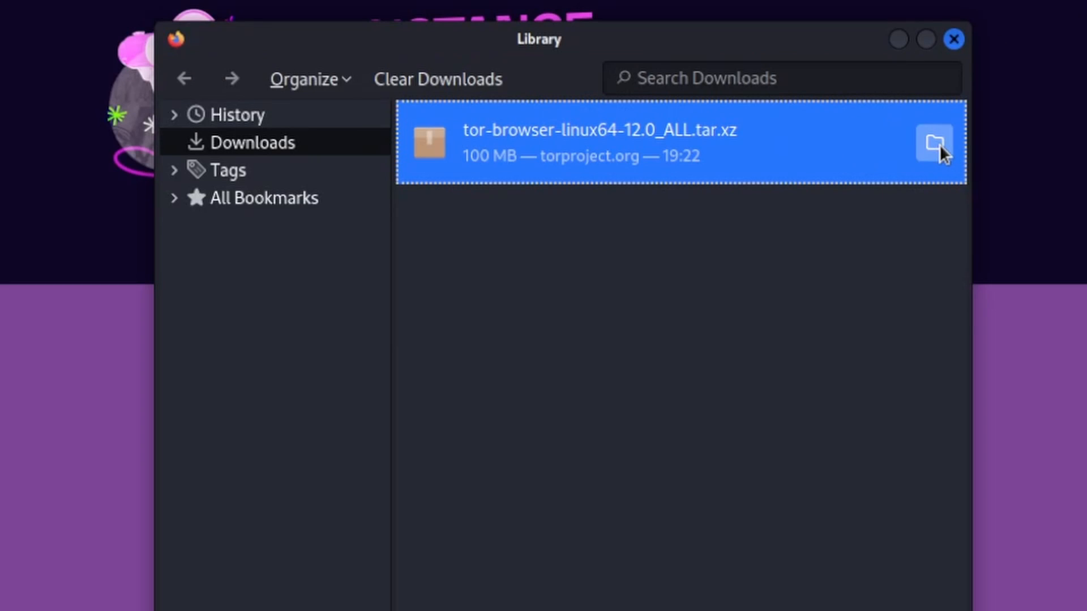
Step: Open the Downloads folder in Thunar and open the tar.xz archive in Archive Manager
left_click(934, 144)
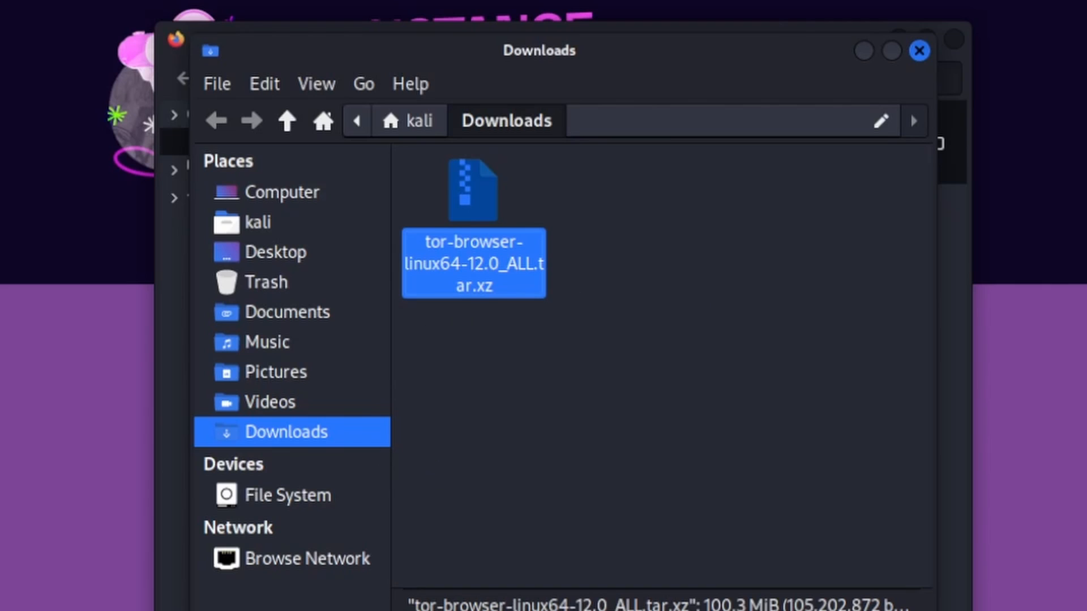
mouse_move(104, 19)
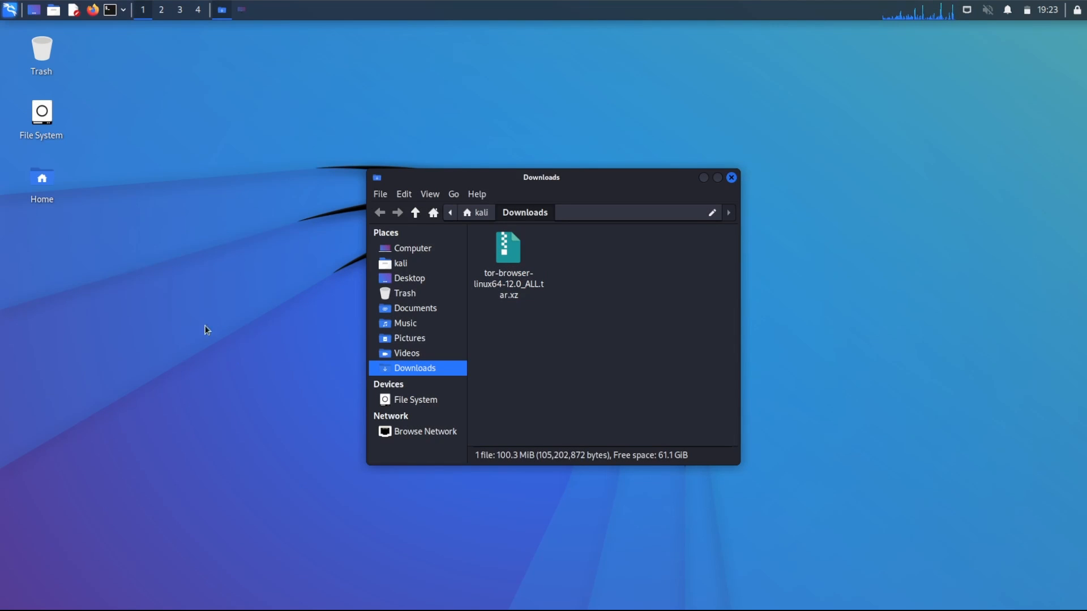
mouse_move(641, 350)
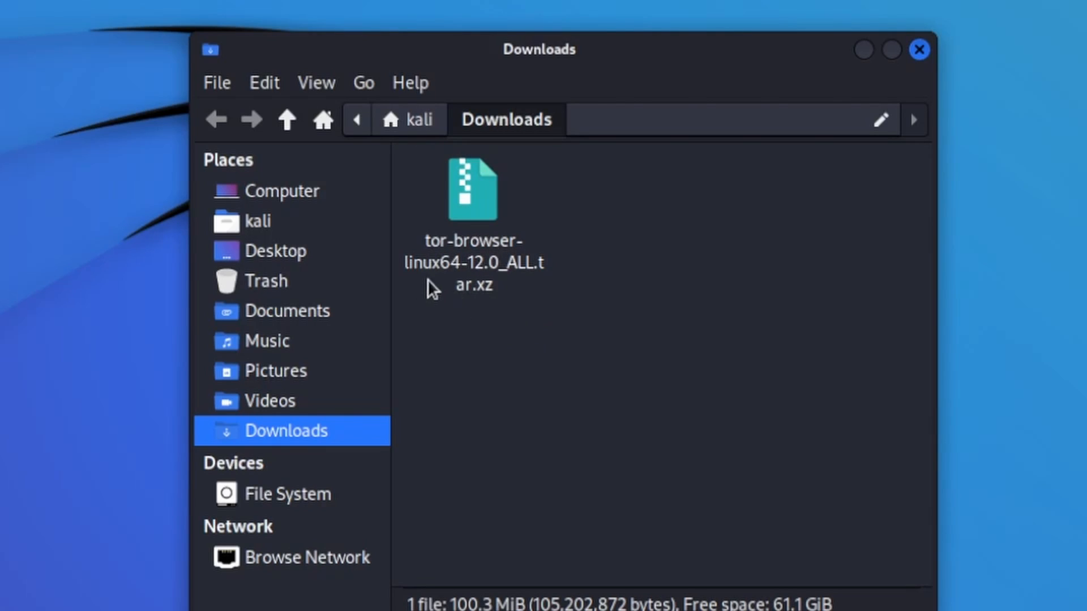
mouse_move(477, 298)
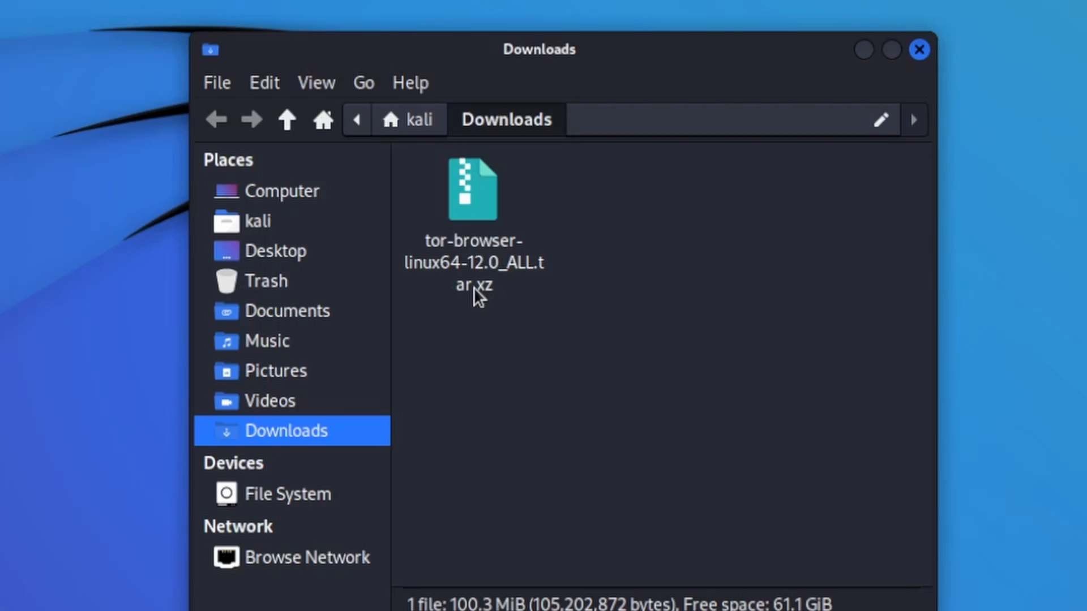
mouse_move(510, 310)
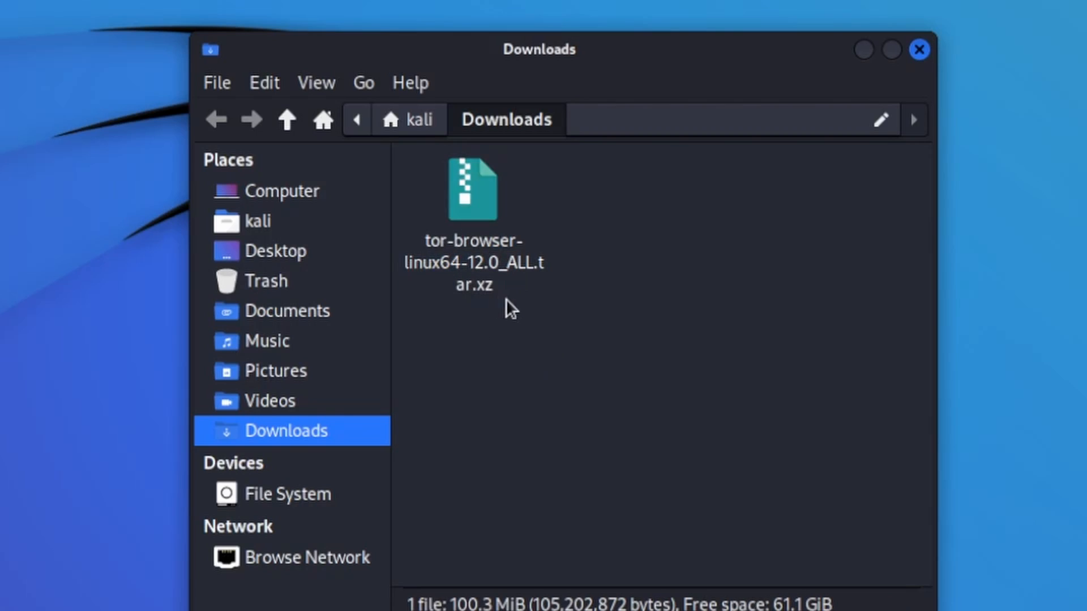
left_click(474, 188)
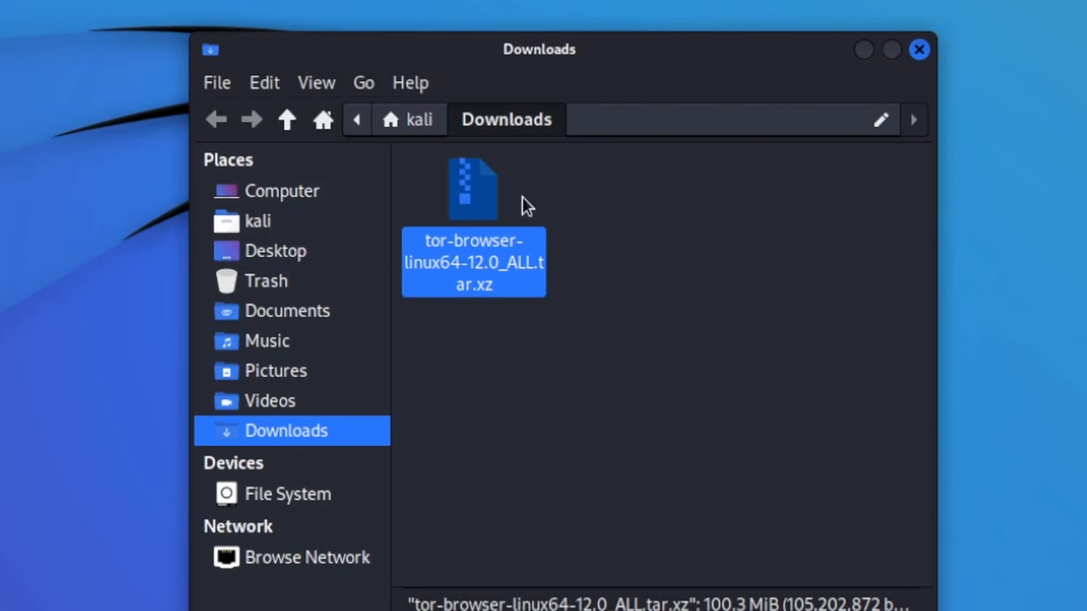
mouse_move(513, 301)
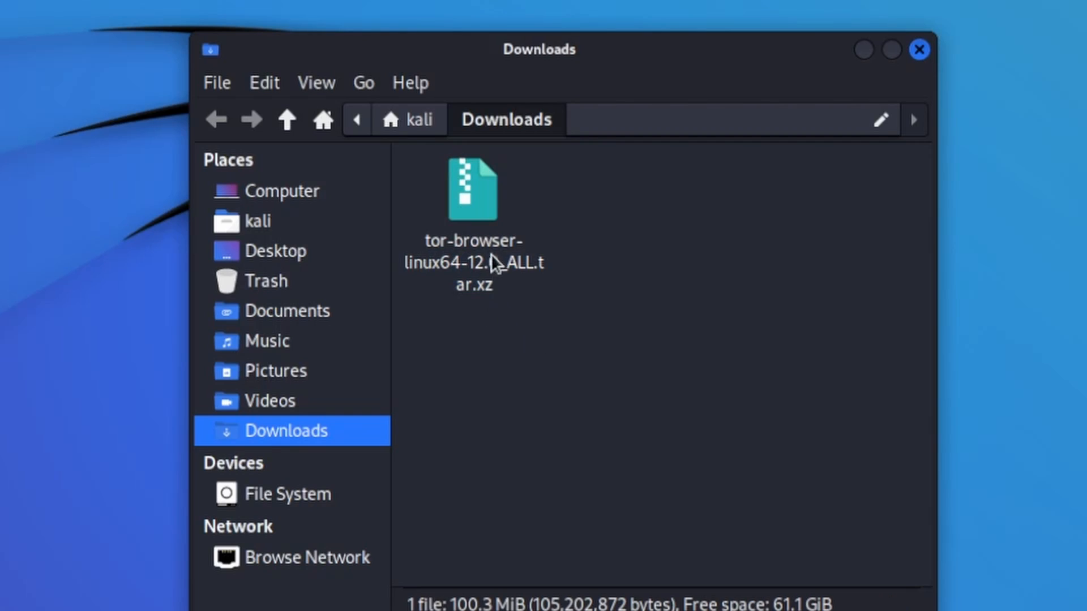
double_click(473, 187)
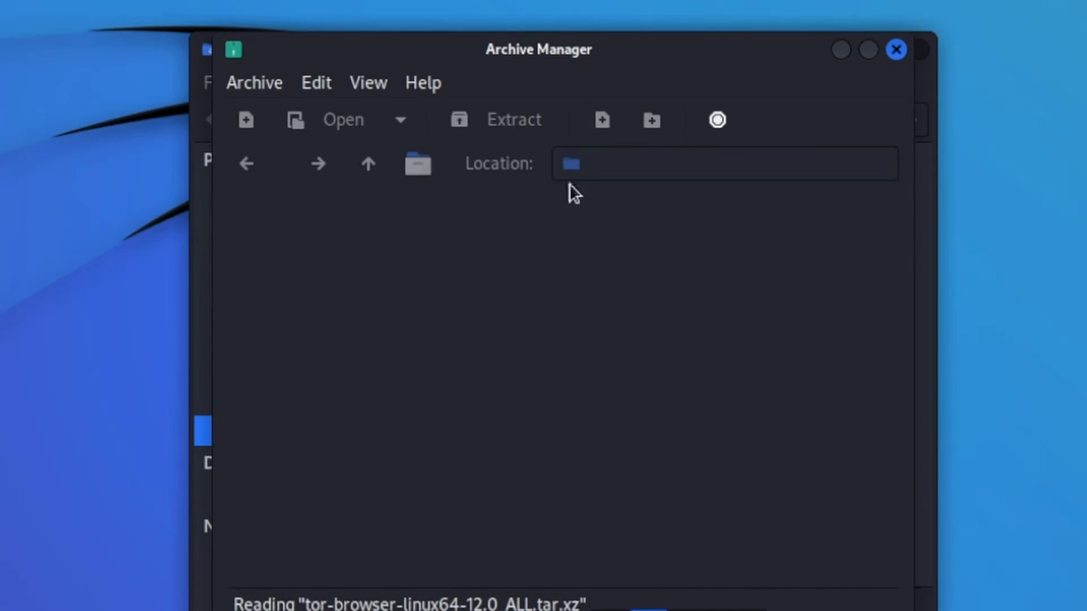
mouse_move(582, 489)
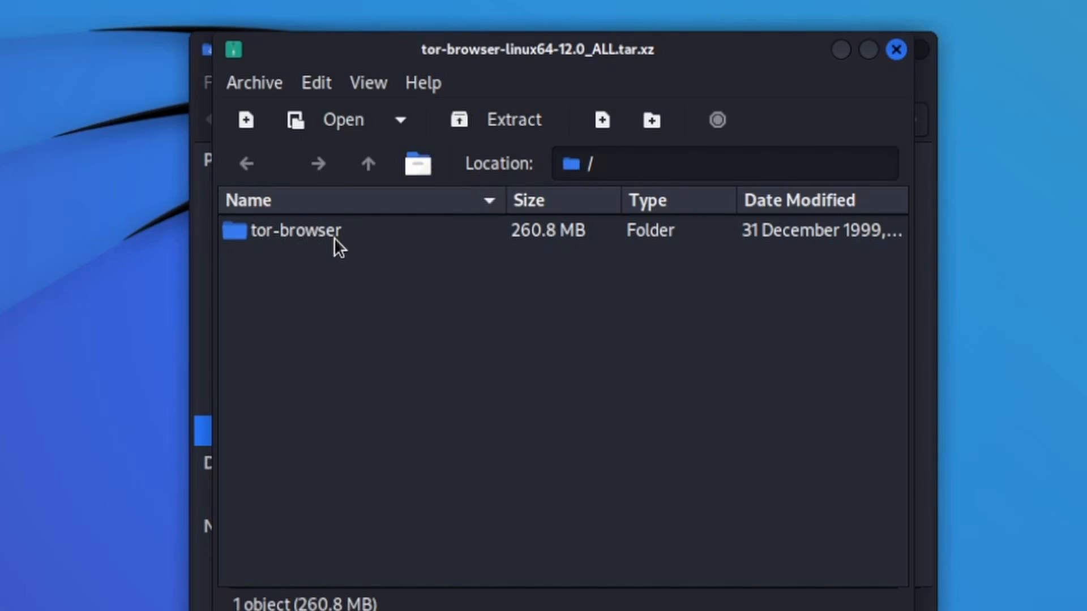
Step: Extract the tor-browser folder to the Desktop, close Archive Manager and open the extracted folder
left_click(295, 230)
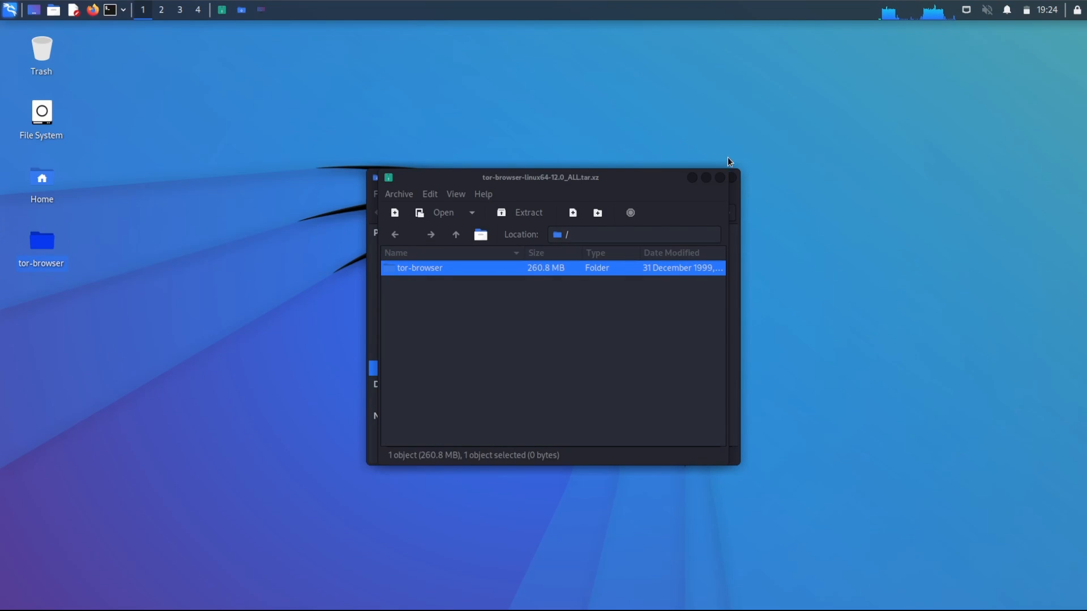
left_click(732, 178)
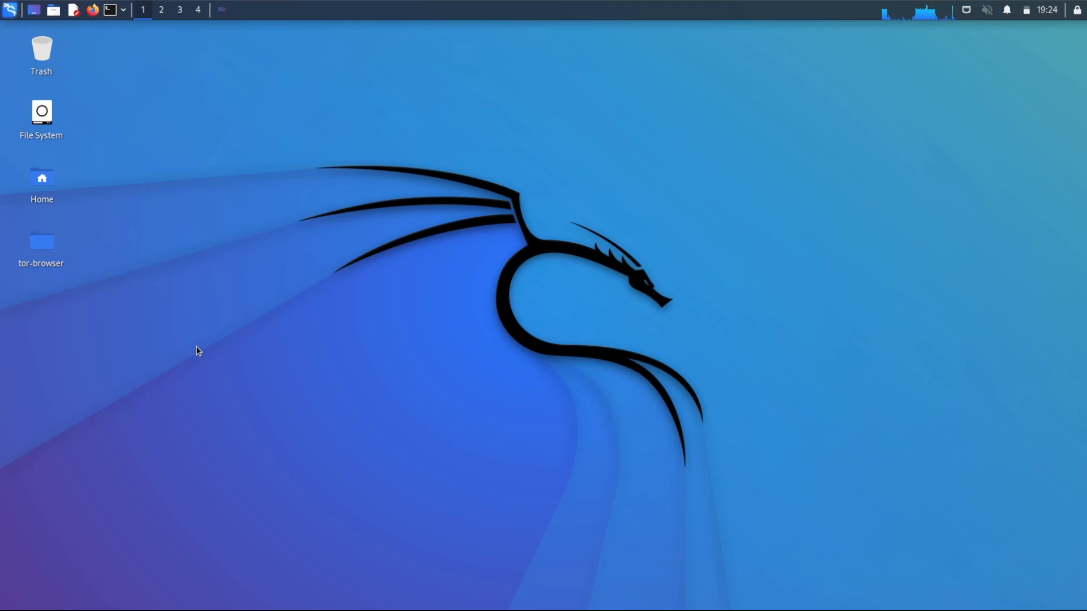
double_click(41, 243)
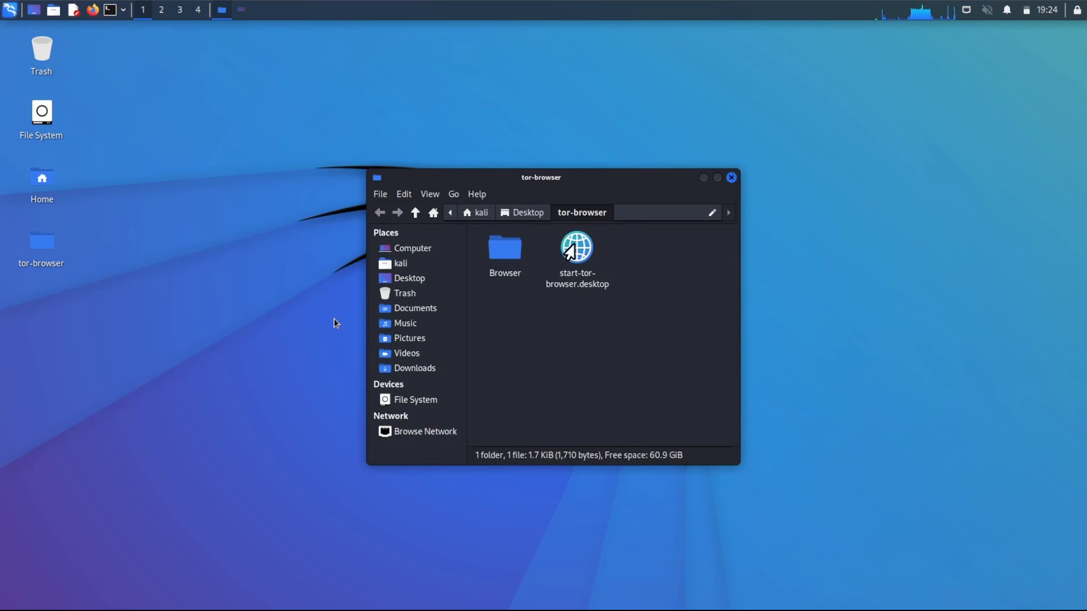
double_click(505, 248)
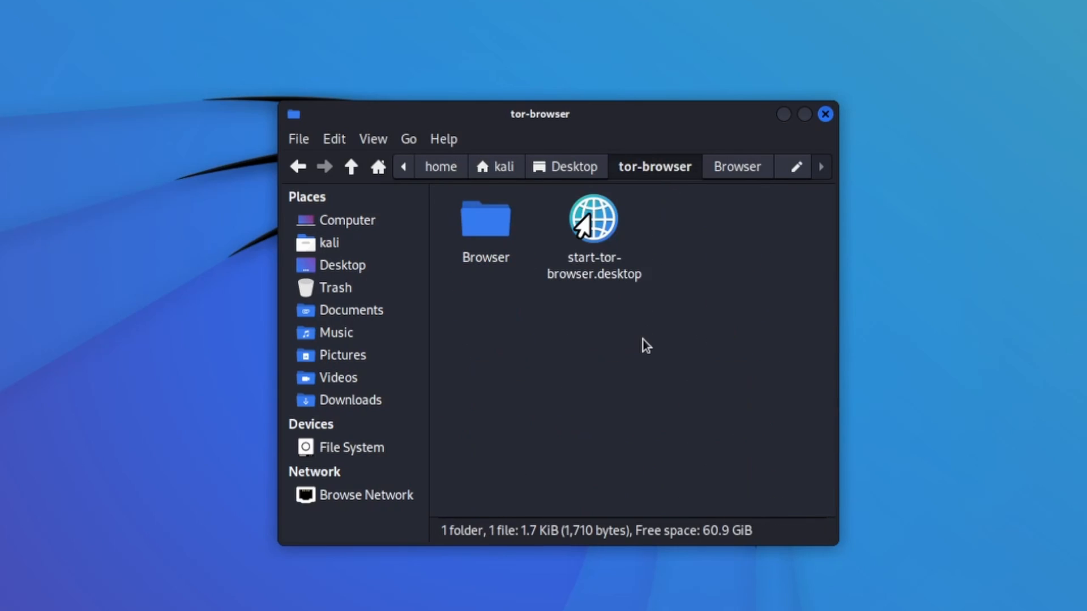
mouse_move(561, 304)
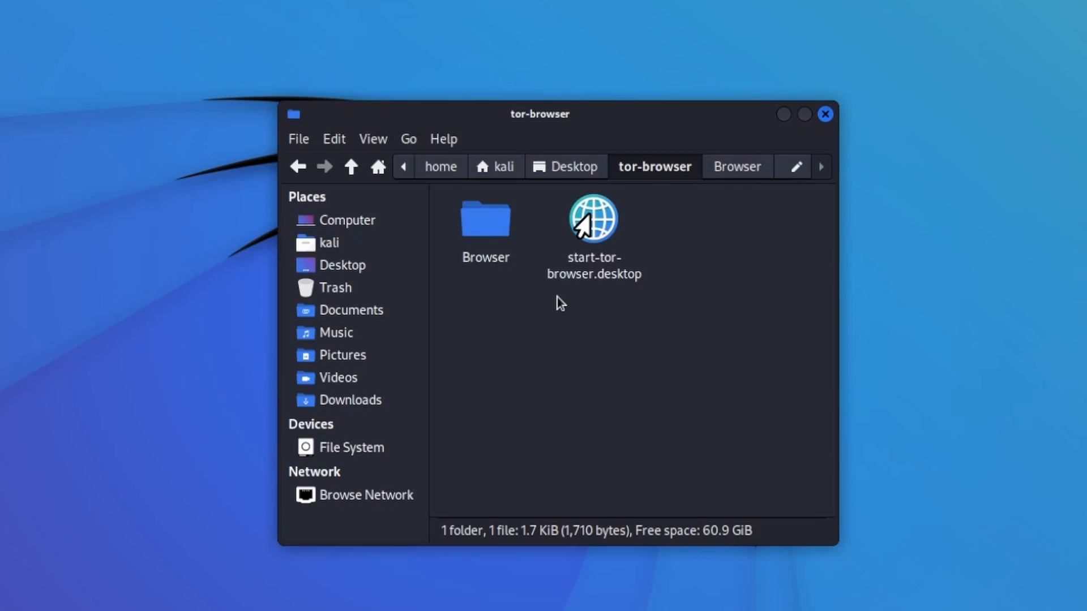
mouse_move(626, 270)
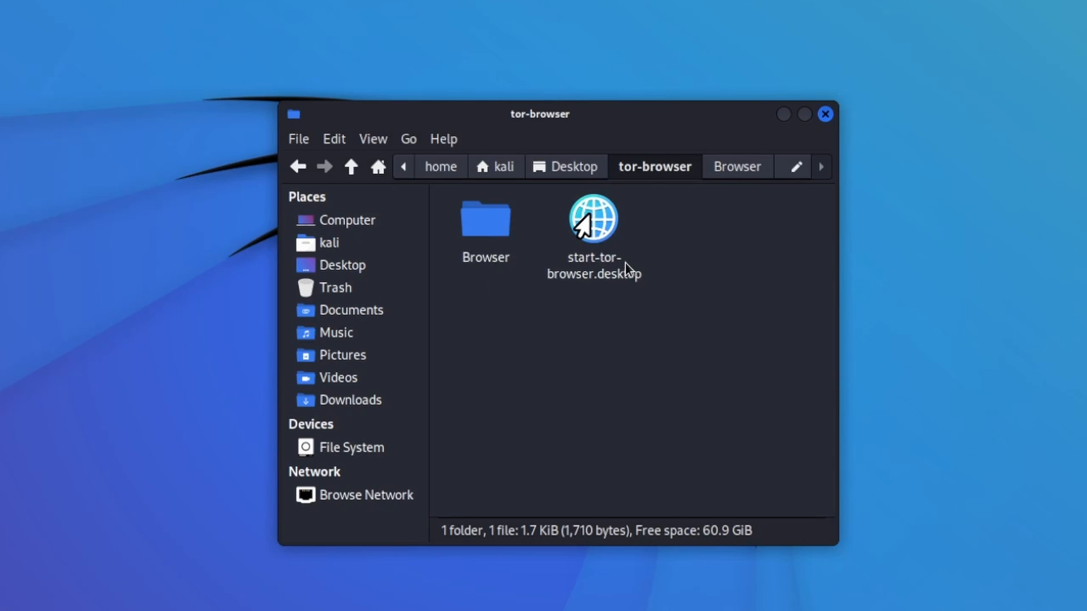
right_click(592, 235)
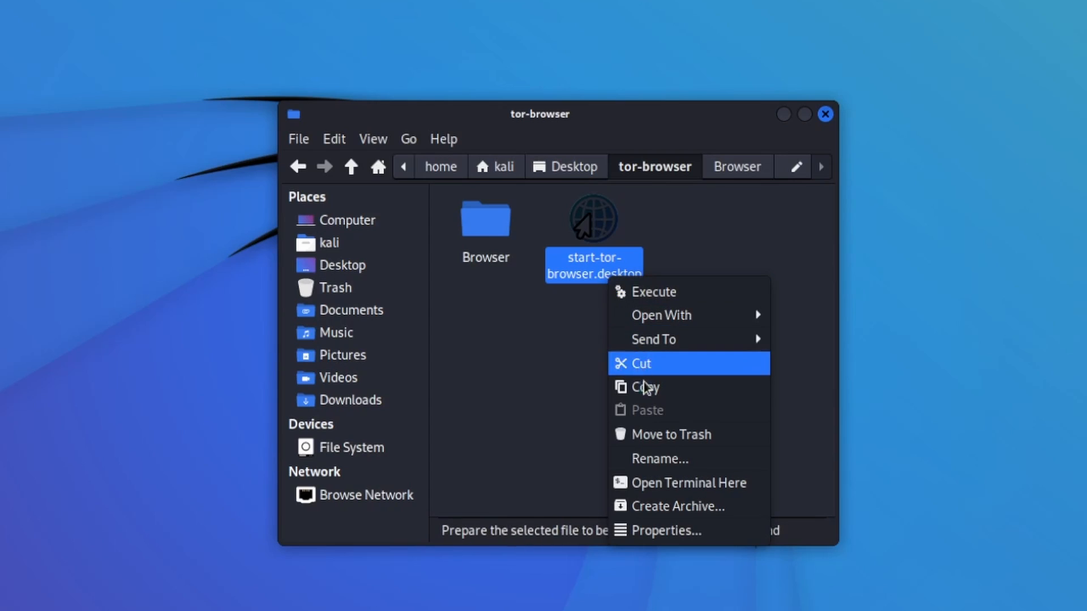
left_click(666, 530)
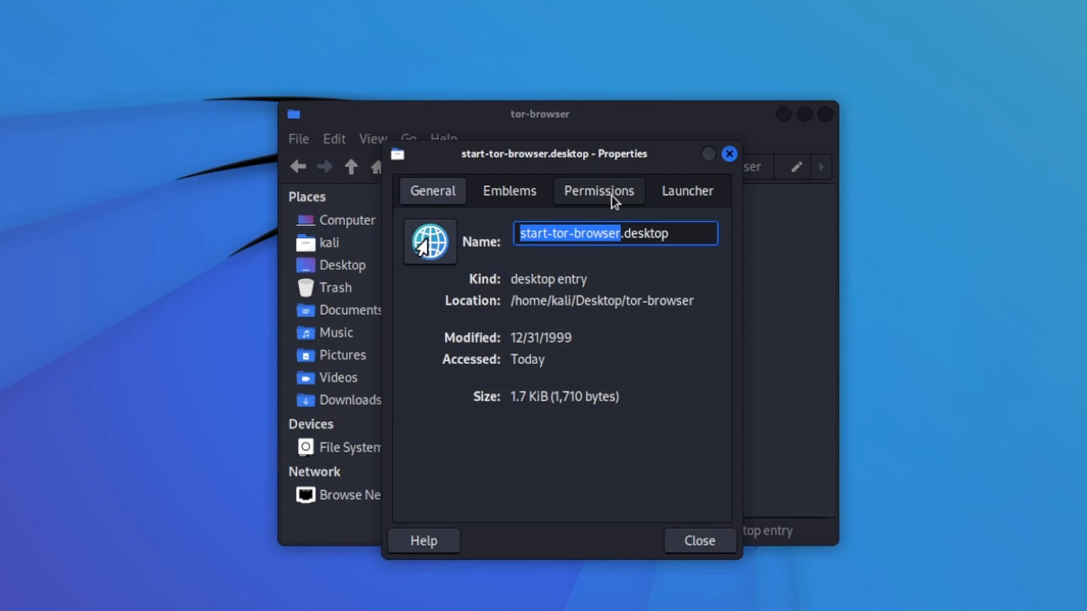
left_click(597, 190)
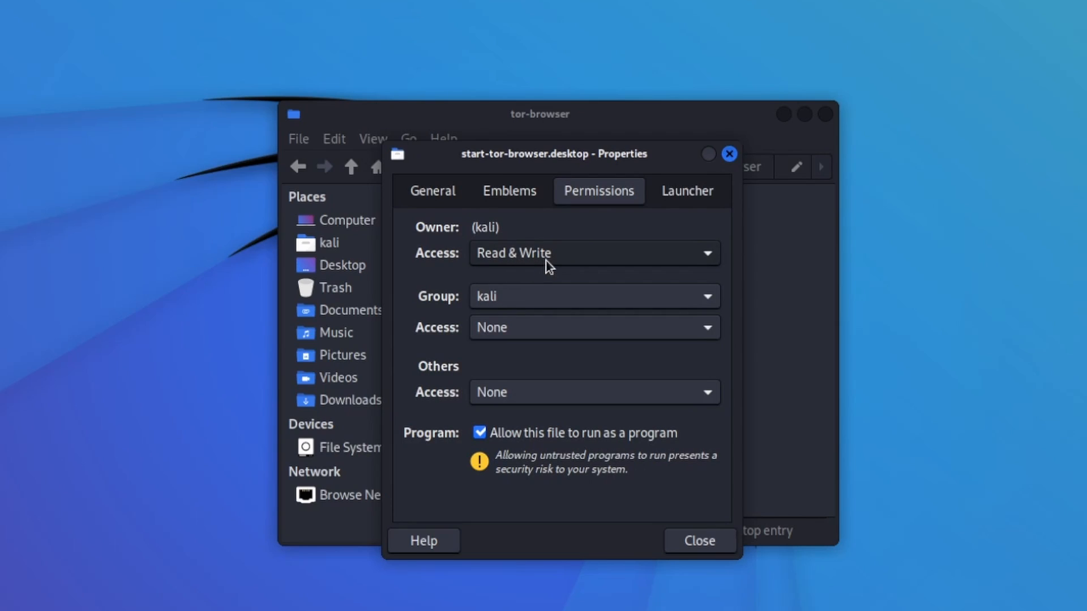
mouse_move(529, 291)
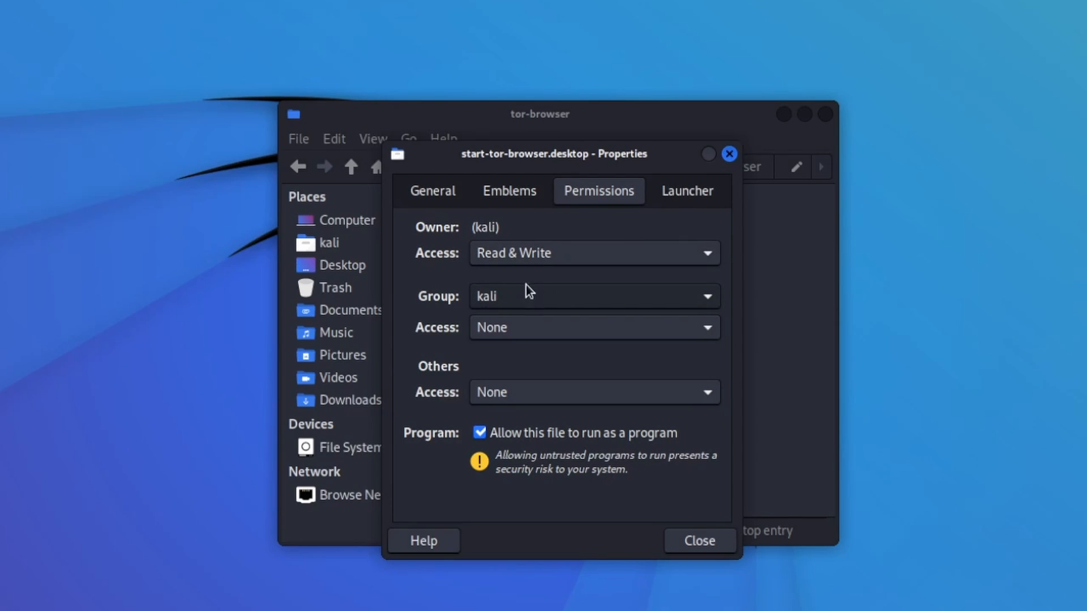
mouse_move(528, 401)
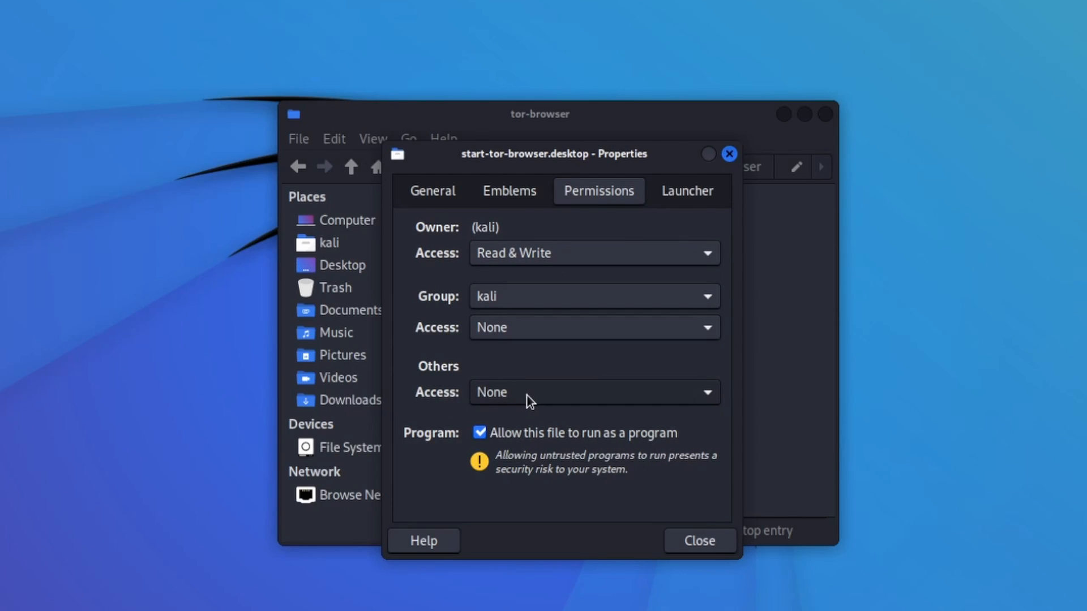
mouse_move(423, 441)
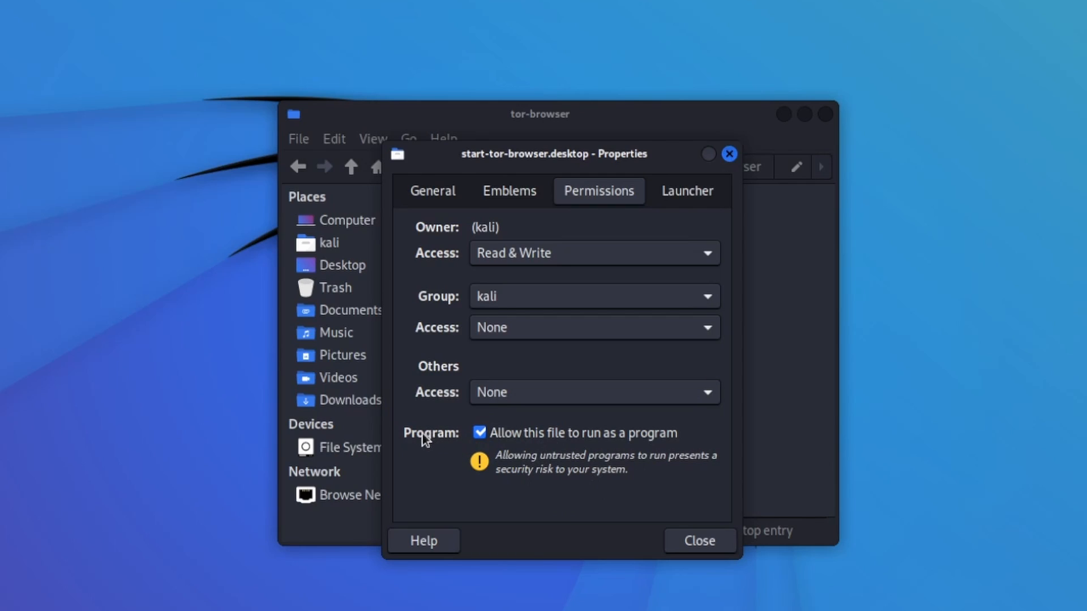
mouse_move(565, 444)
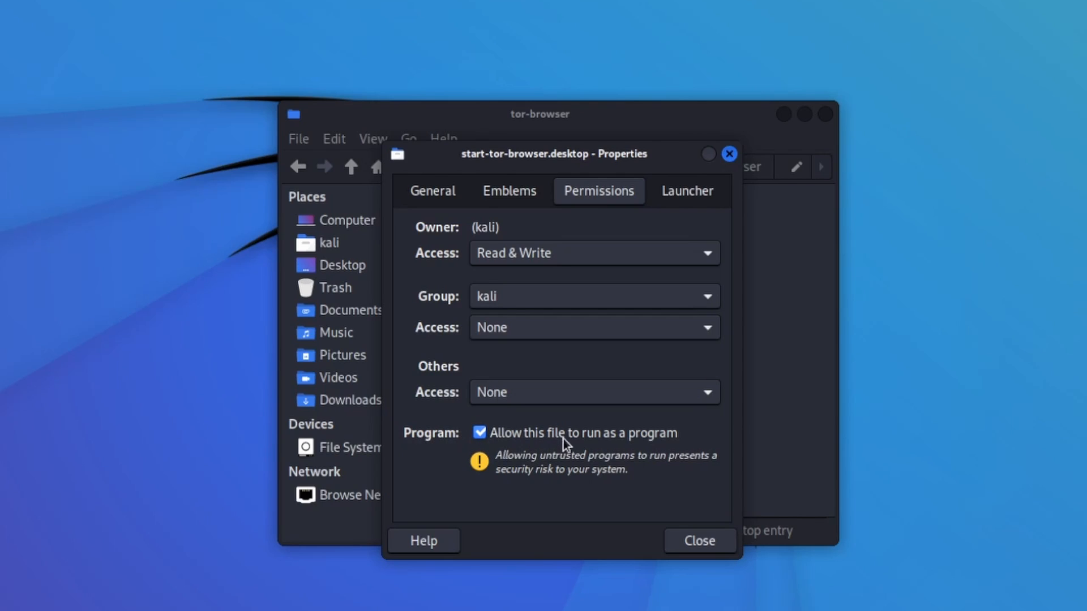
mouse_move(631, 523)
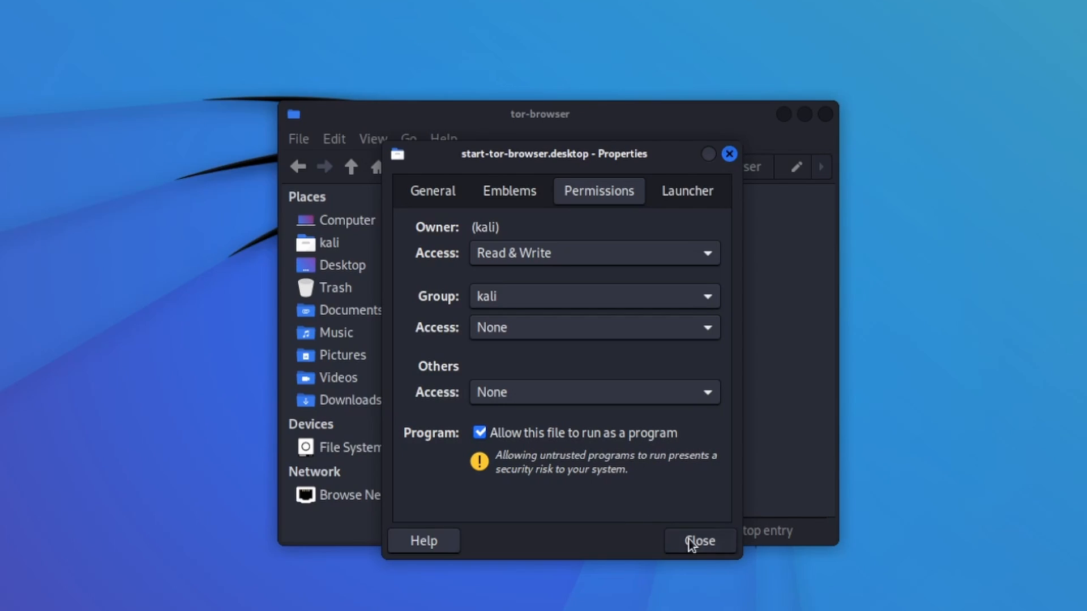
left_click(699, 541)
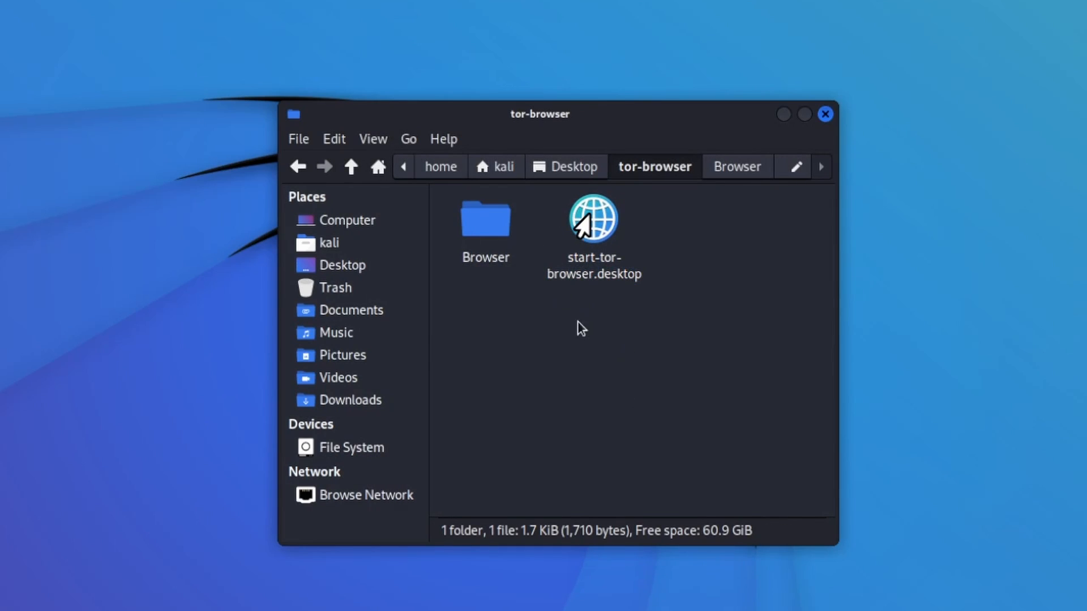
mouse_move(600, 382)
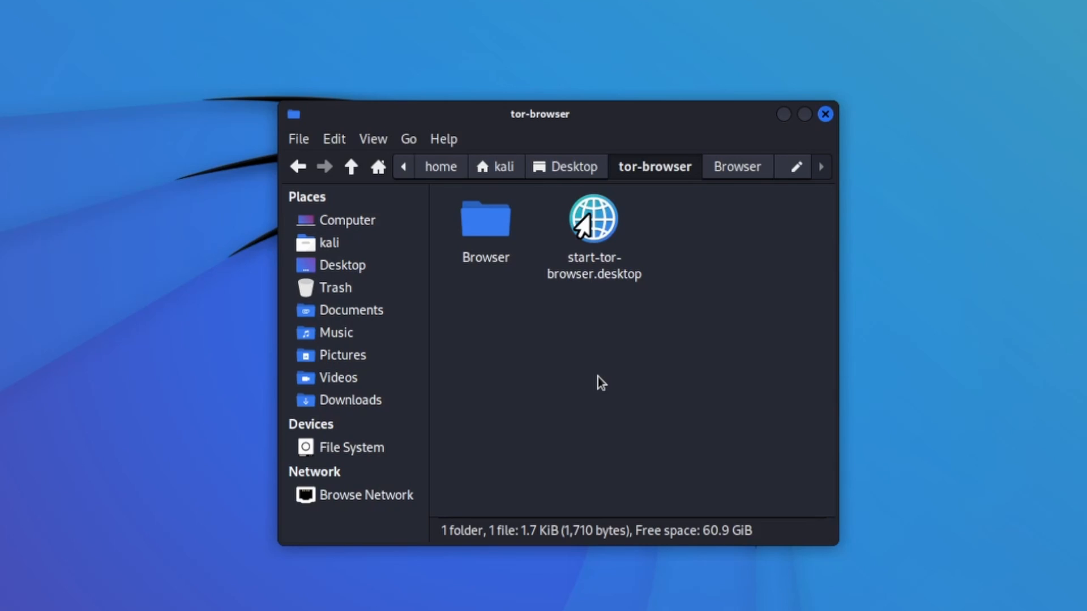
Step: Launch Tor Browser from start-tor-browser.desktop, reaching the Connect to Tor page
left_click(592, 220)
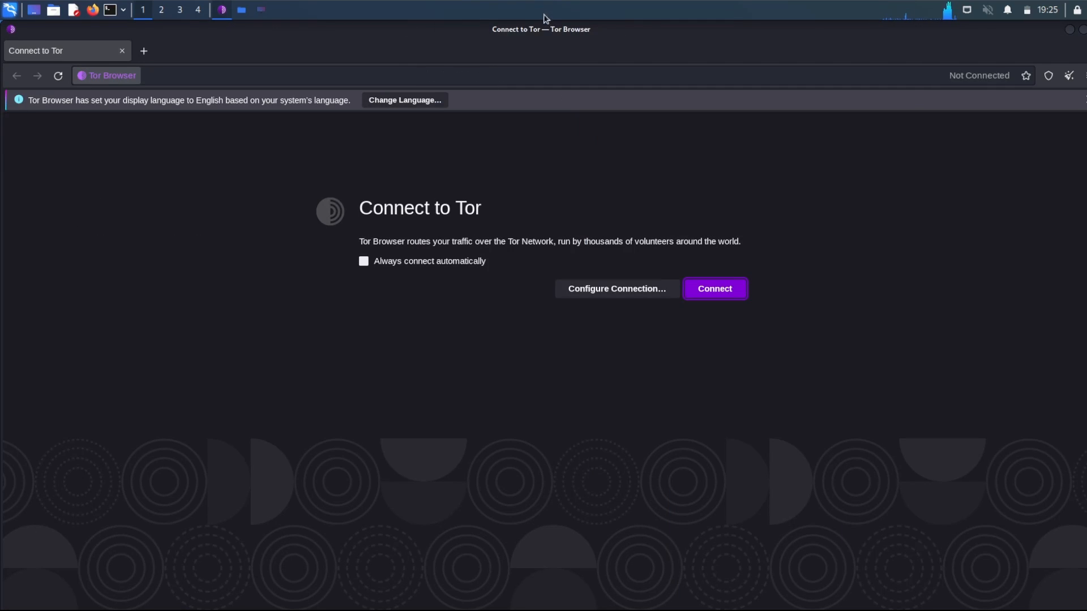
mouse_move(782, 203)
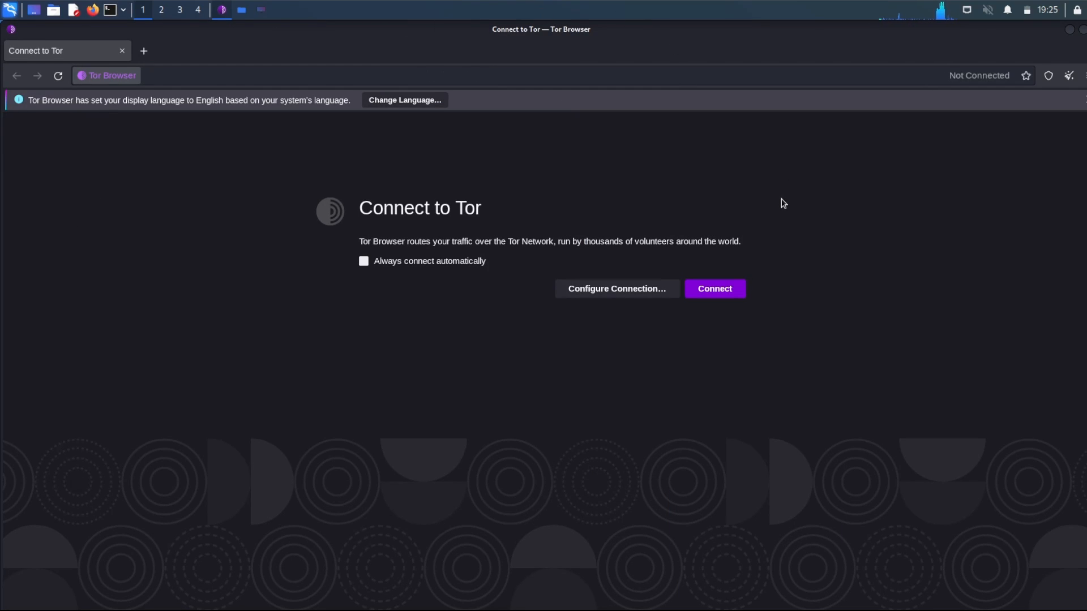
mouse_move(366, 246)
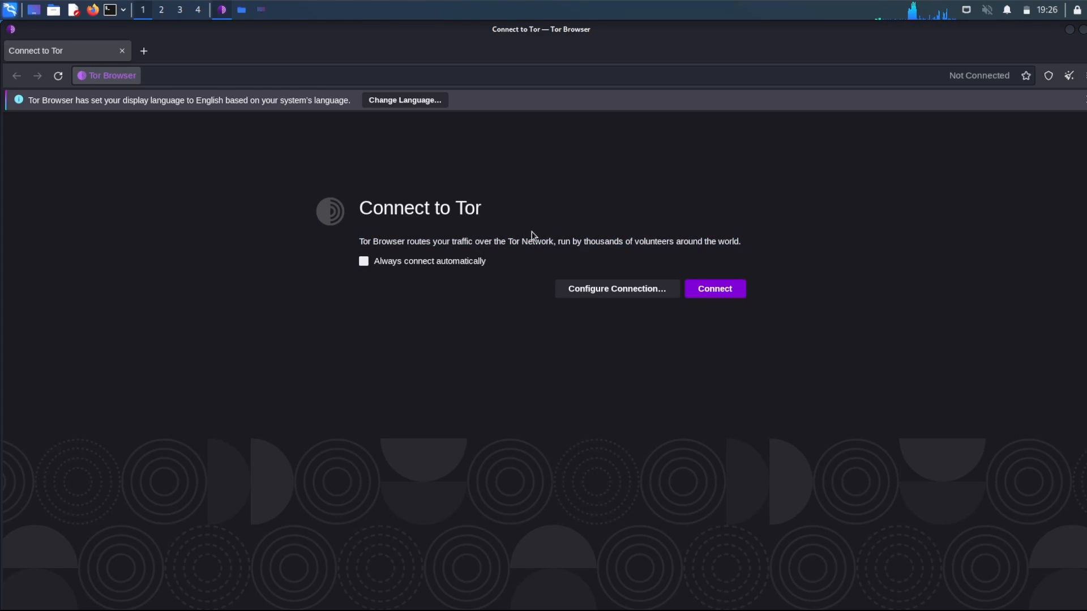
mouse_move(513, 227)
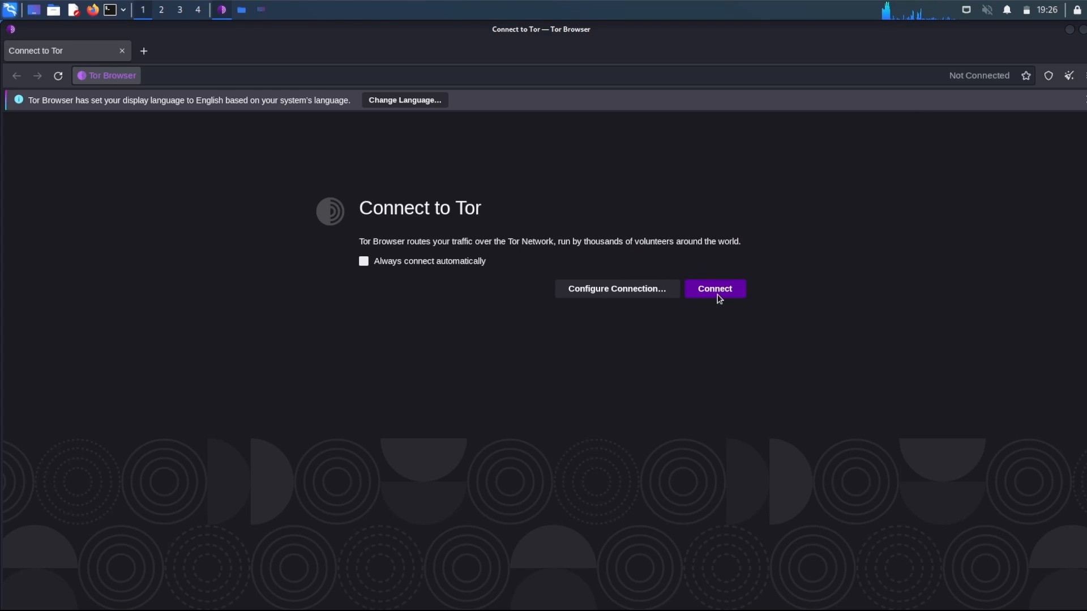
mouse_move(496, 197)
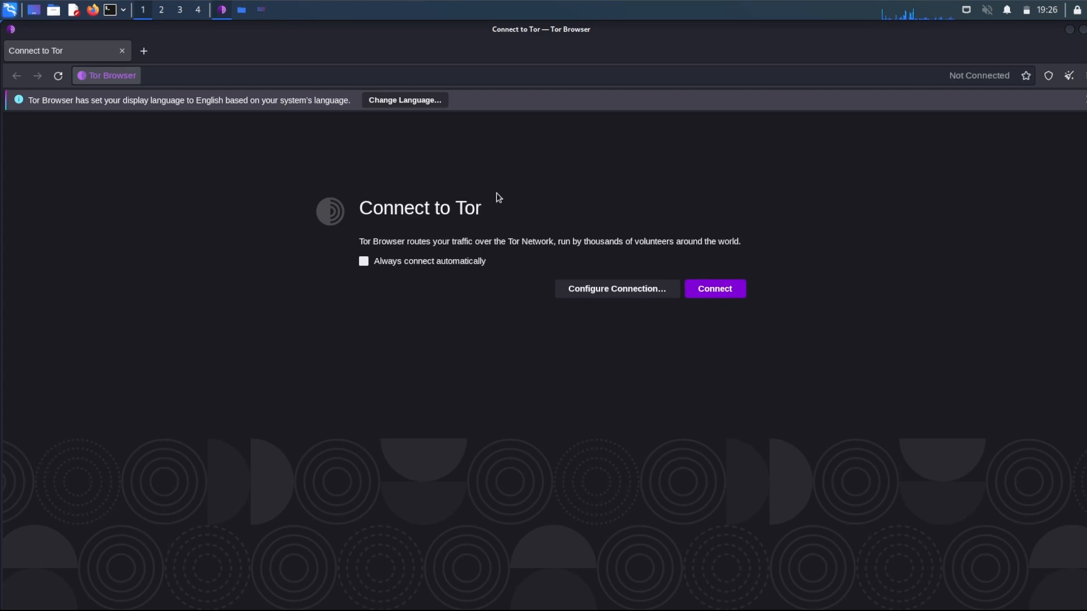
mouse_move(639, 227)
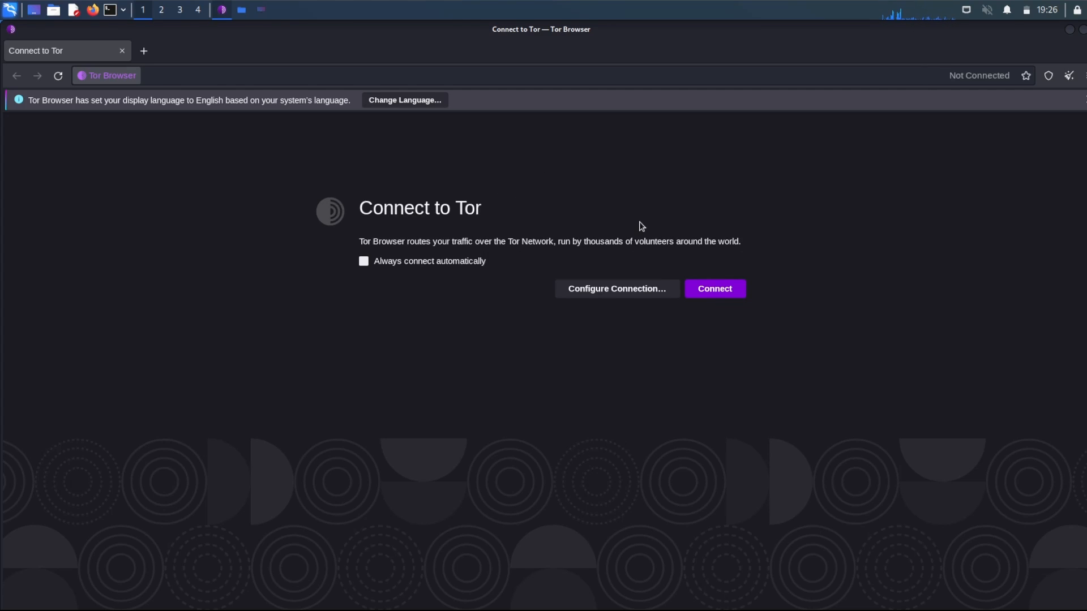
mouse_move(620, 238)
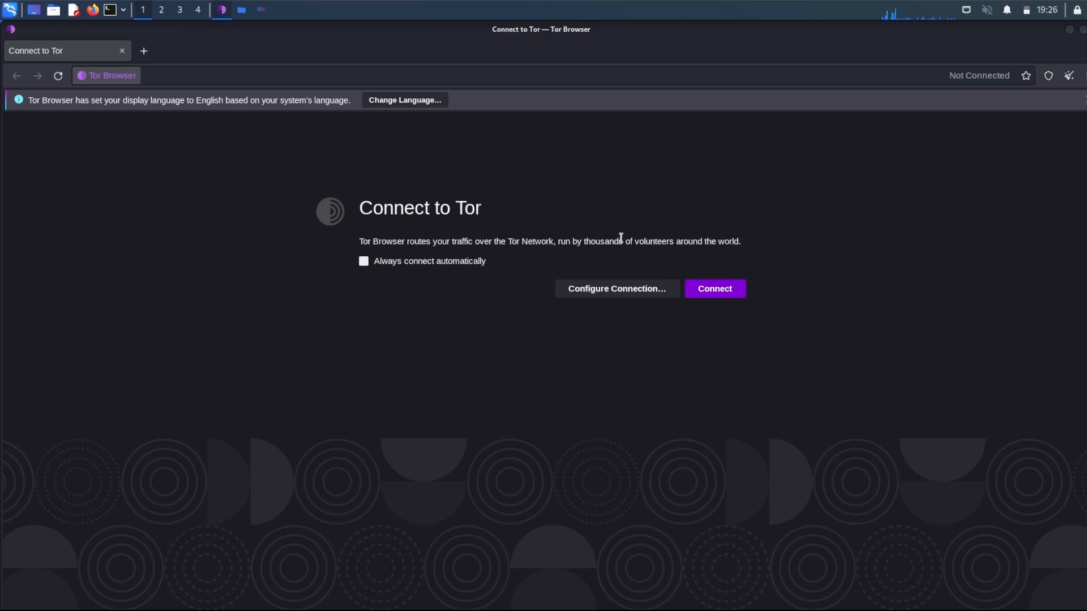
mouse_move(706, 333)
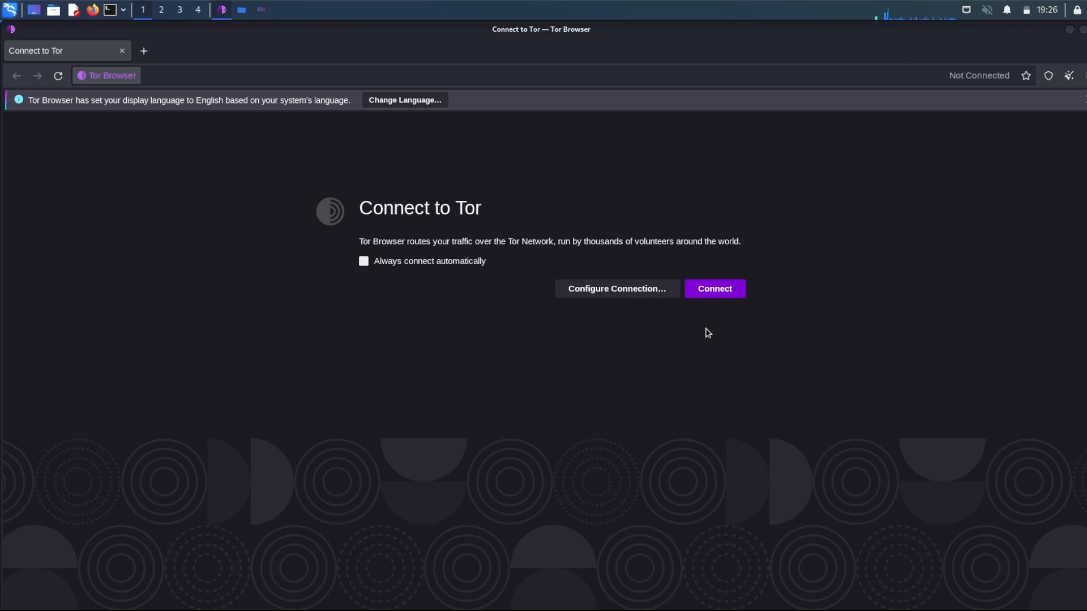
Step: Connect Tor Browser to the Tor network
left_click(714, 288)
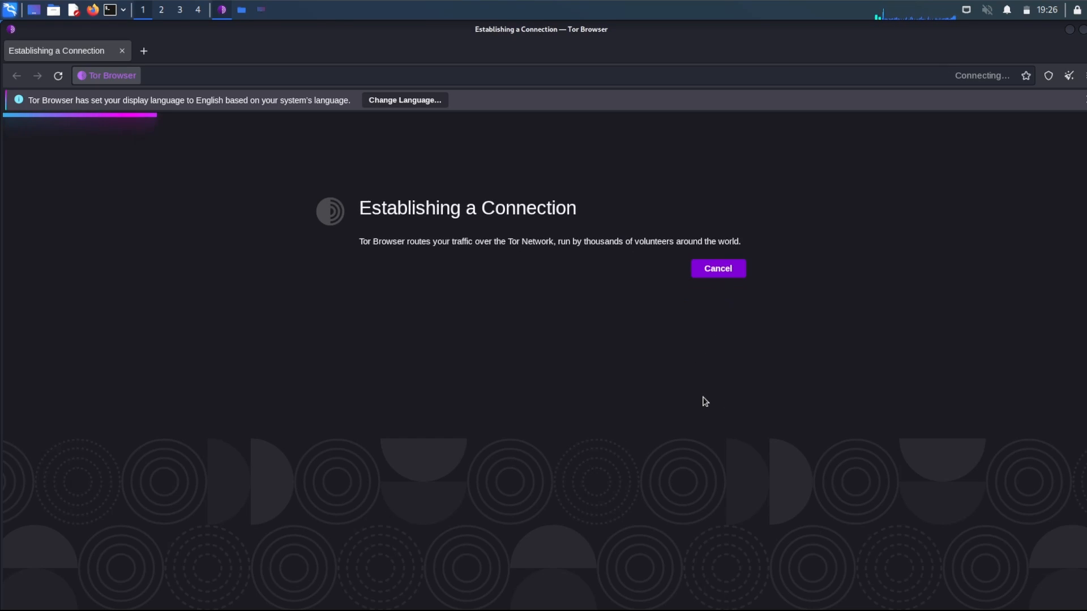
mouse_move(340, 107)
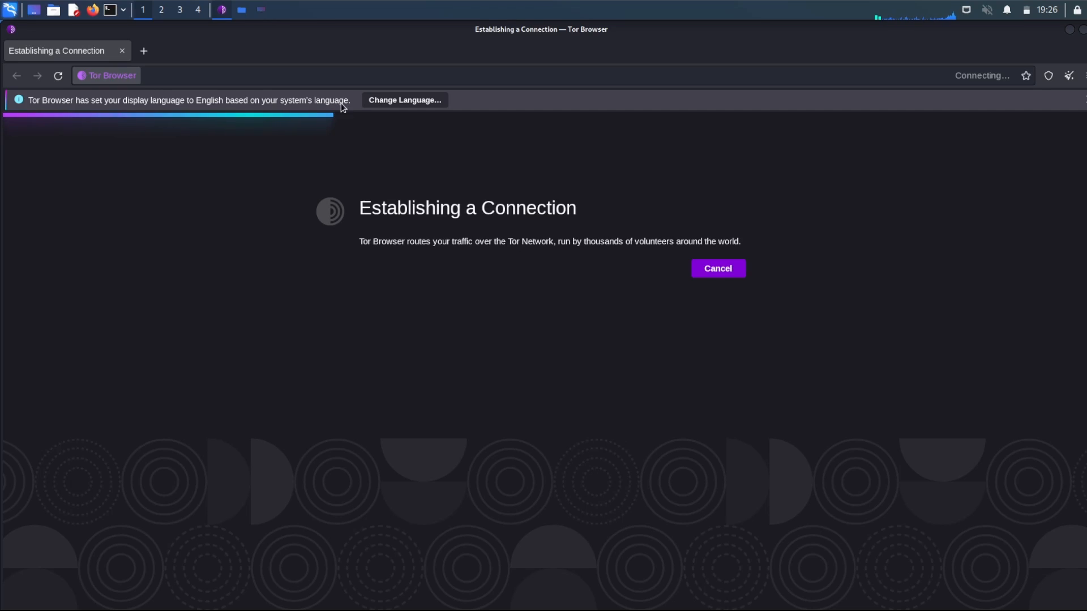
mouse_move(598, 153)
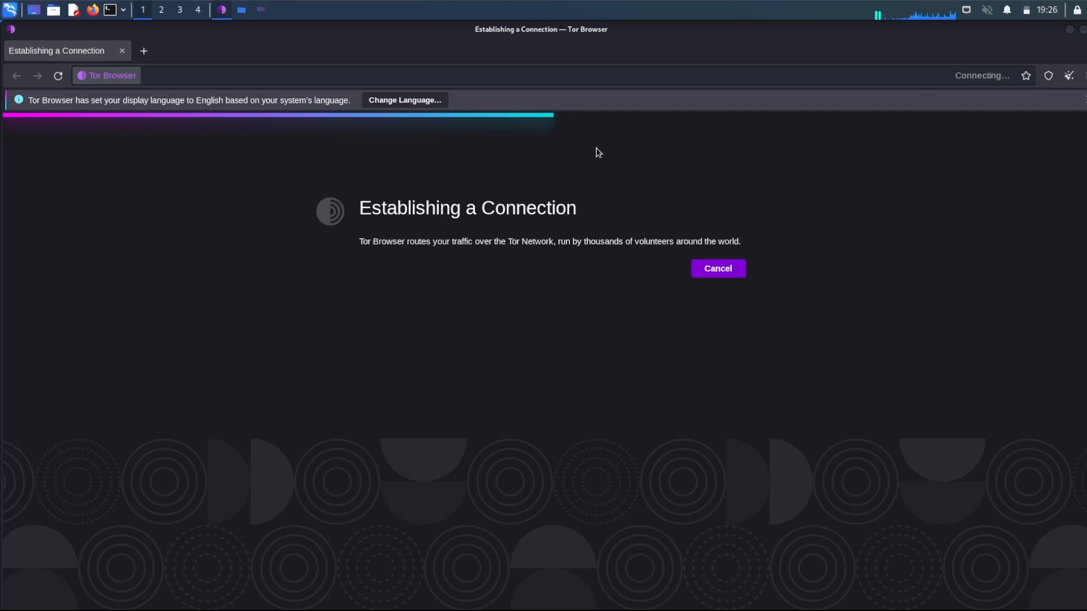
mouse_move(573, 174)
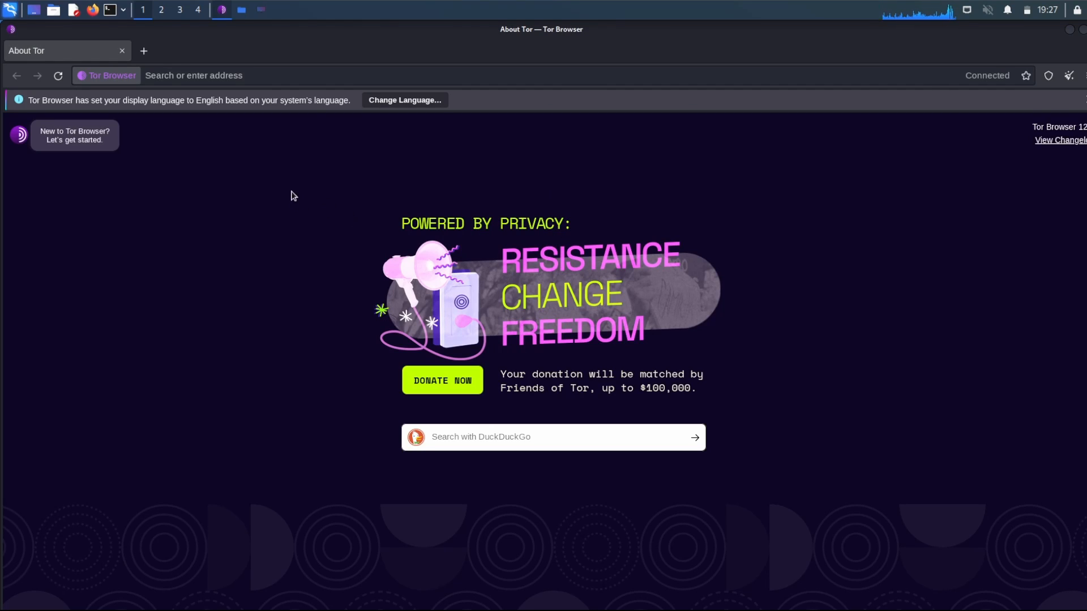
mouse_move(894, 203)
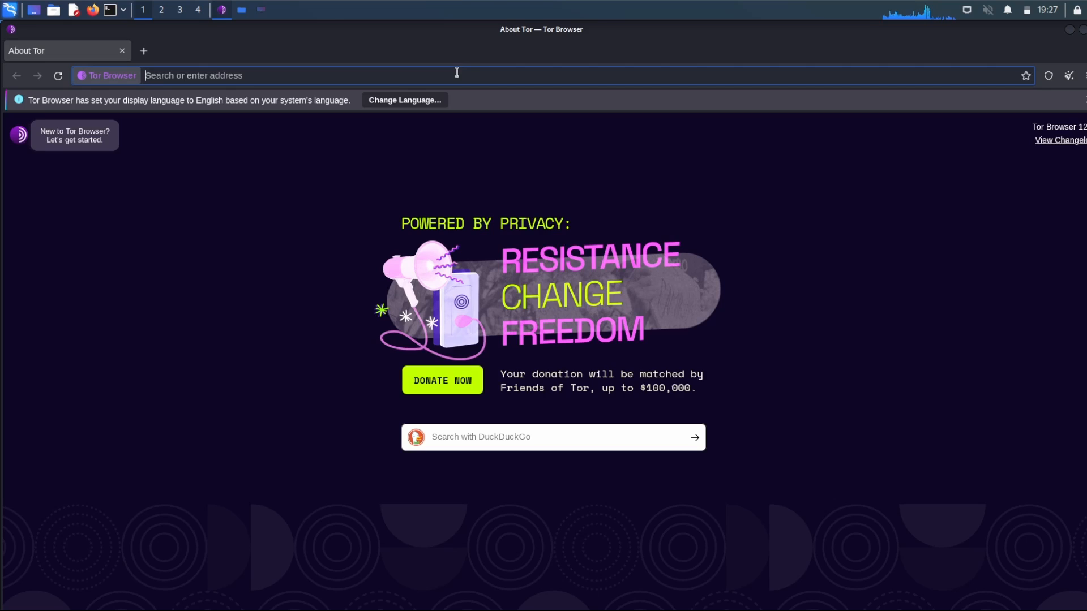
Step: Load youtube.com in Tor Browser over the Tor connection
type("y")
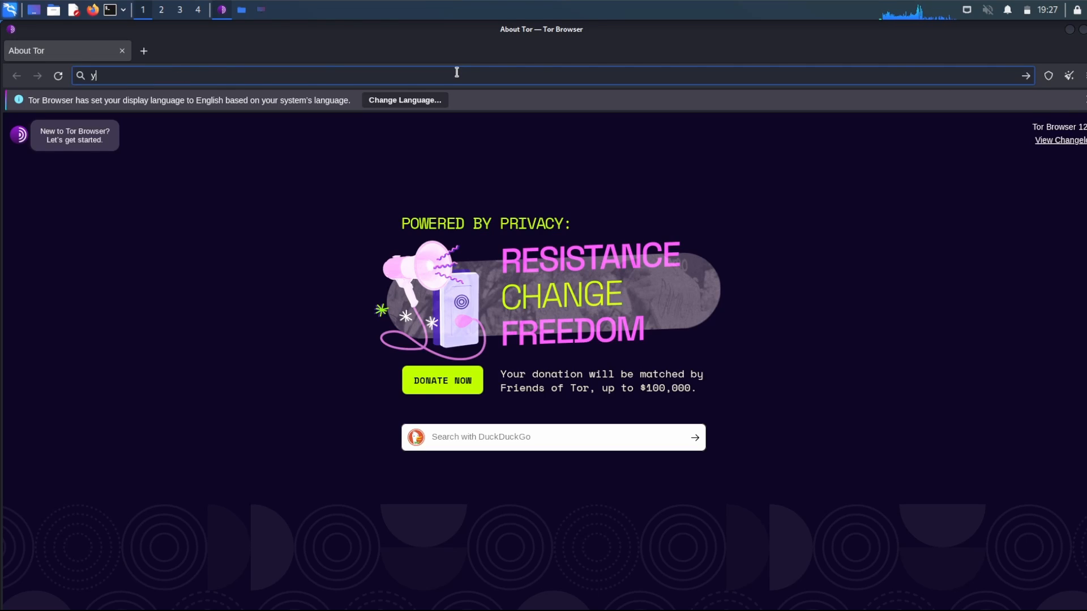
type("outube.com")
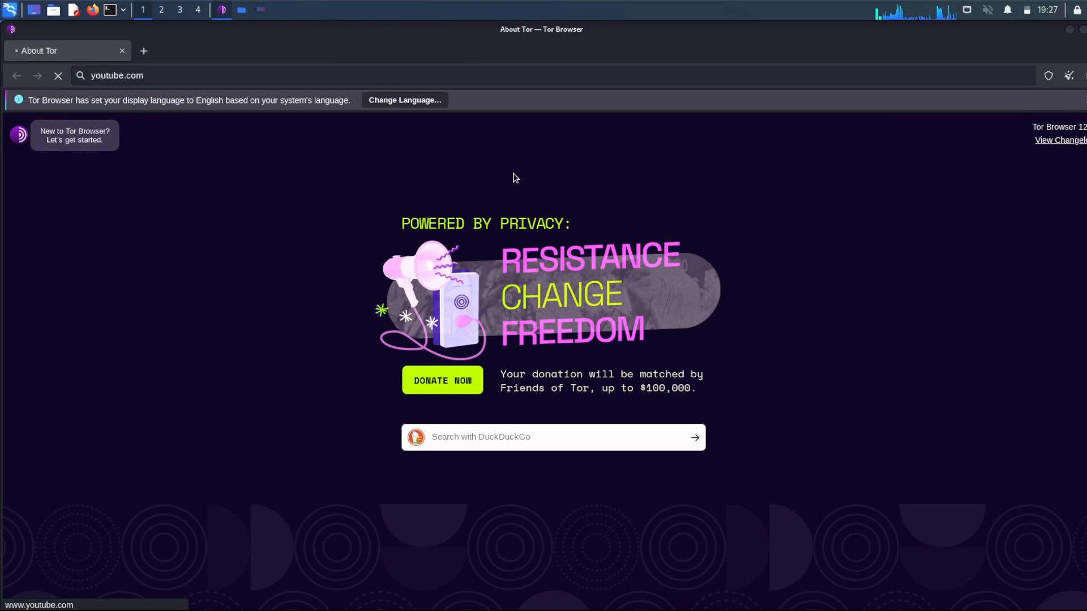
key("Return")
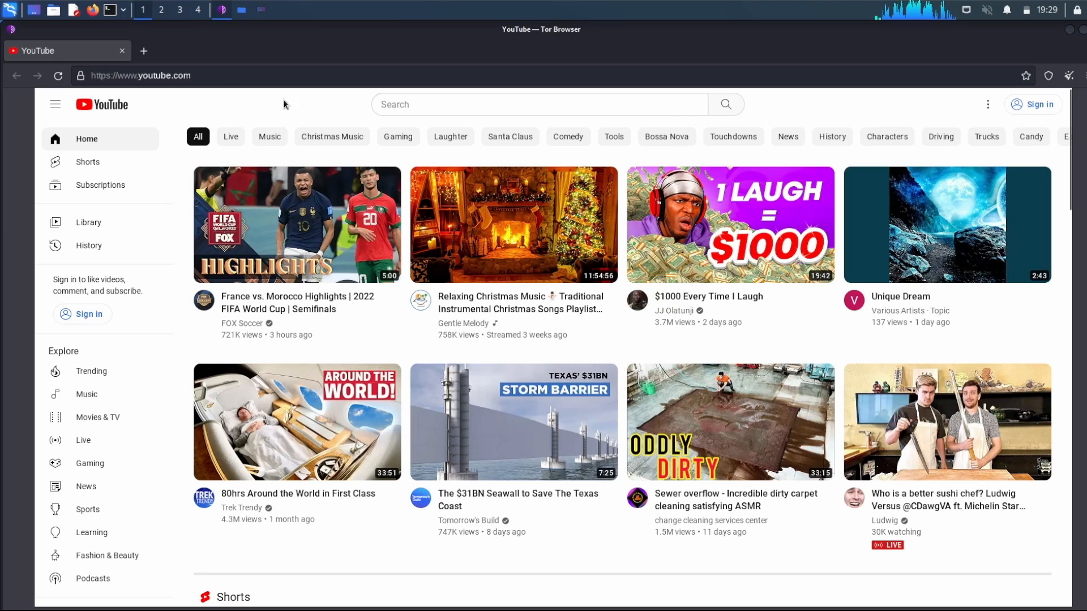
mouse_move(258, 112)
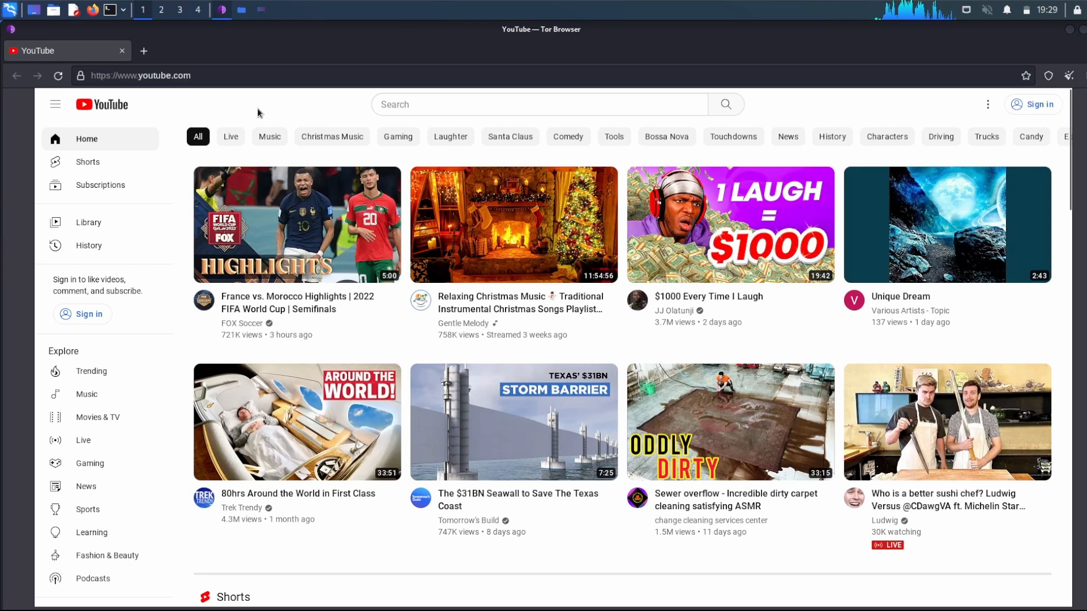